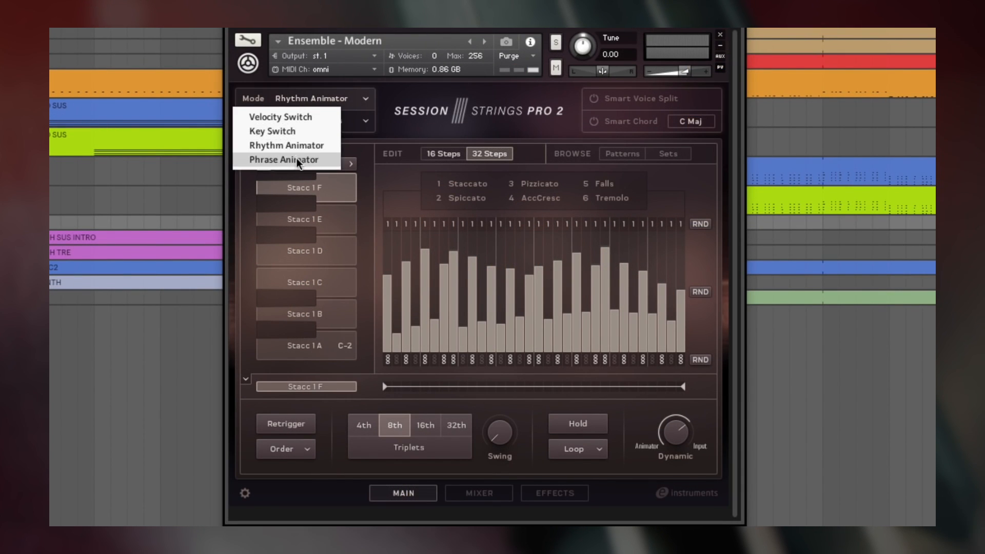
- Change the ensemble's Mode from Rhythm Animator to Phrase Animator
click(283, 159)
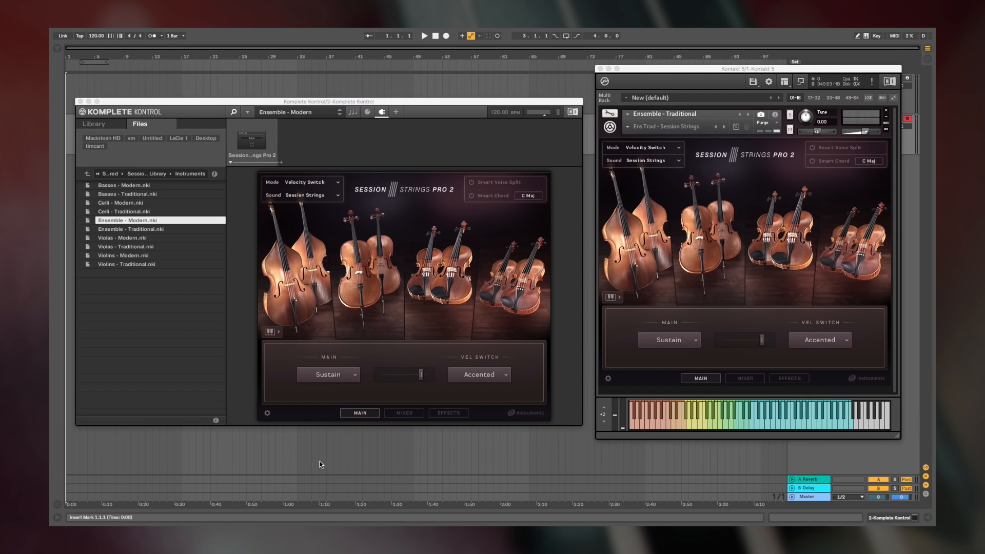
- Load Ensemble - Traditional.nki from the Komplete Kontrol Files browser
click(423, 36)
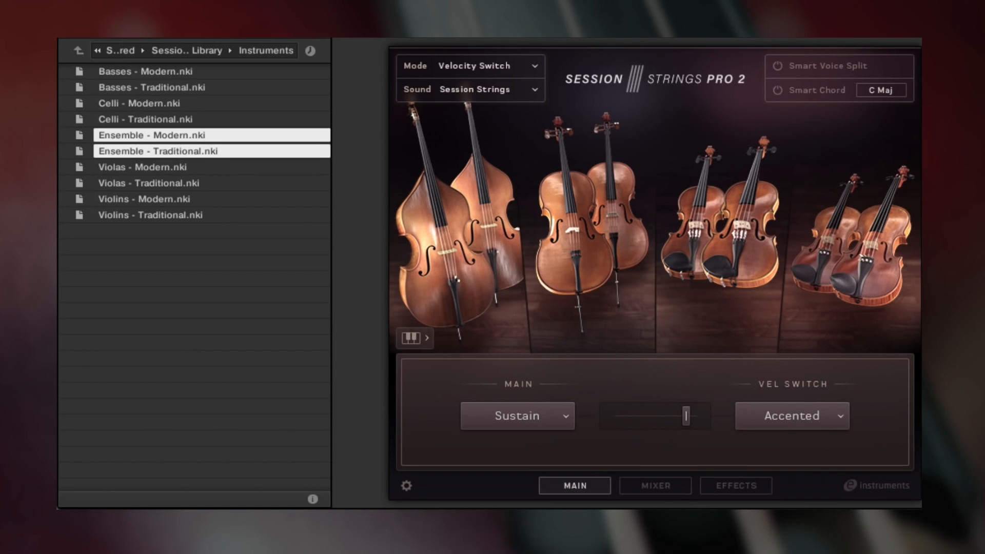
double_click(165, 151)
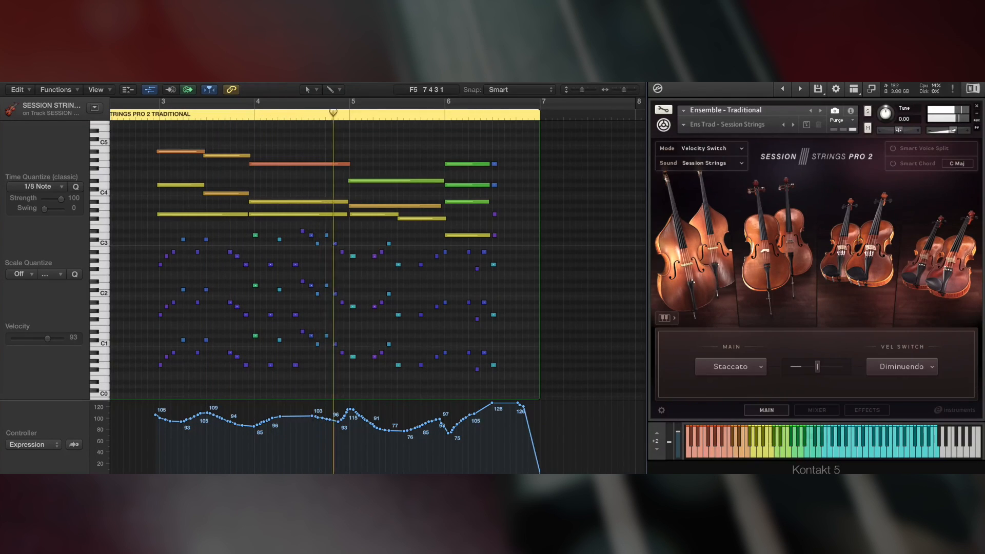
- Set Sound to Orchestral, Main to Legato and Vel Switch to AccCresc Fast
click(426, 113)
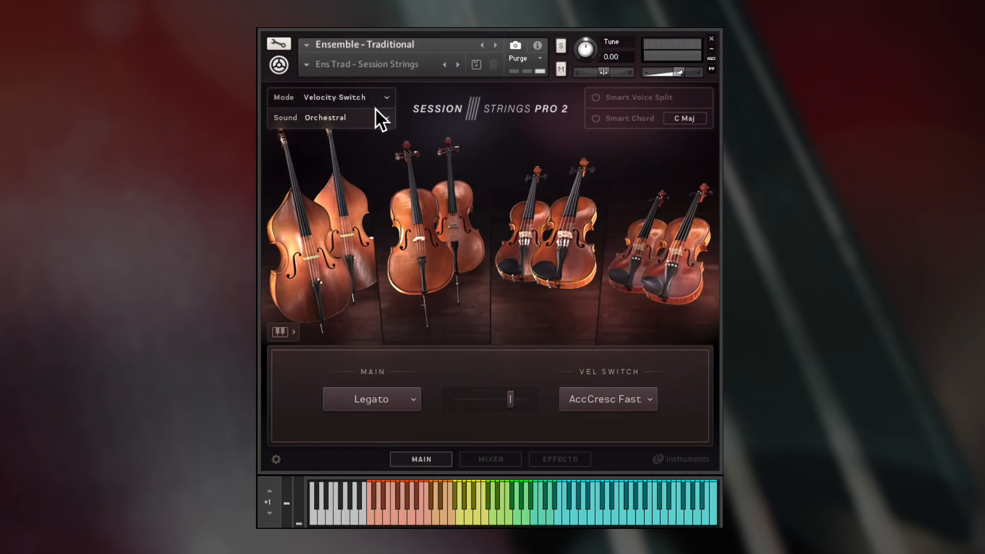
- Browse the sound preset list, view the Effects page, then return to the Main page
click(325, 117)
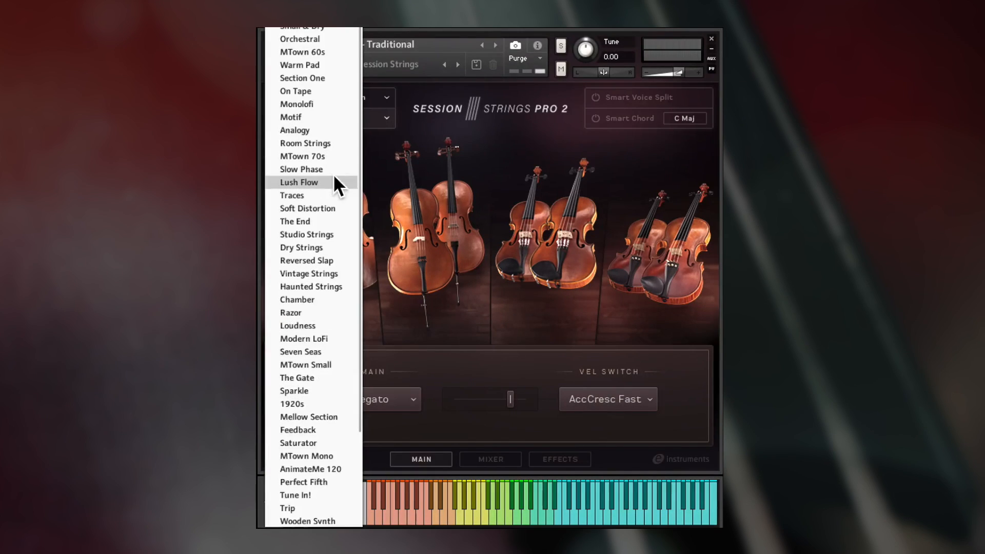
click(299, 38)
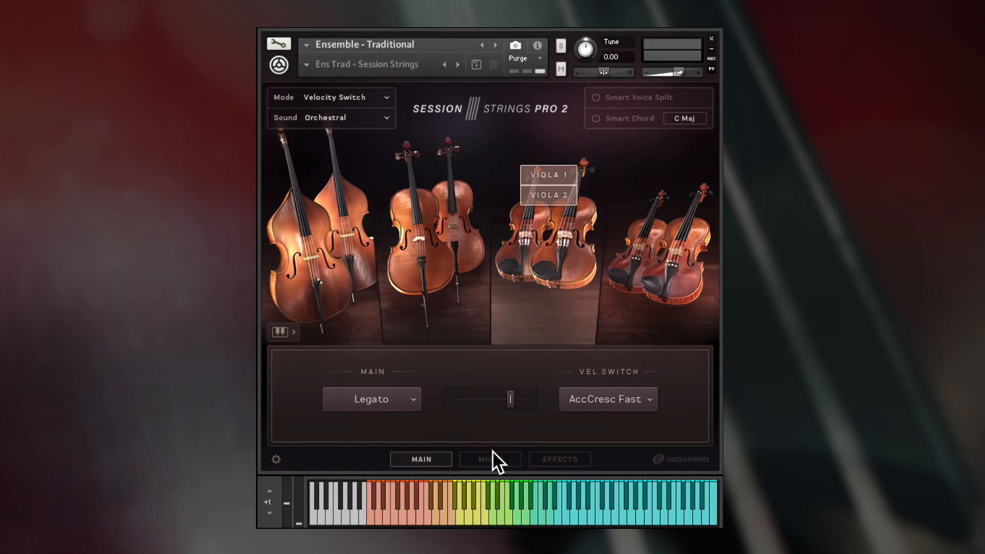
click(559, 459)
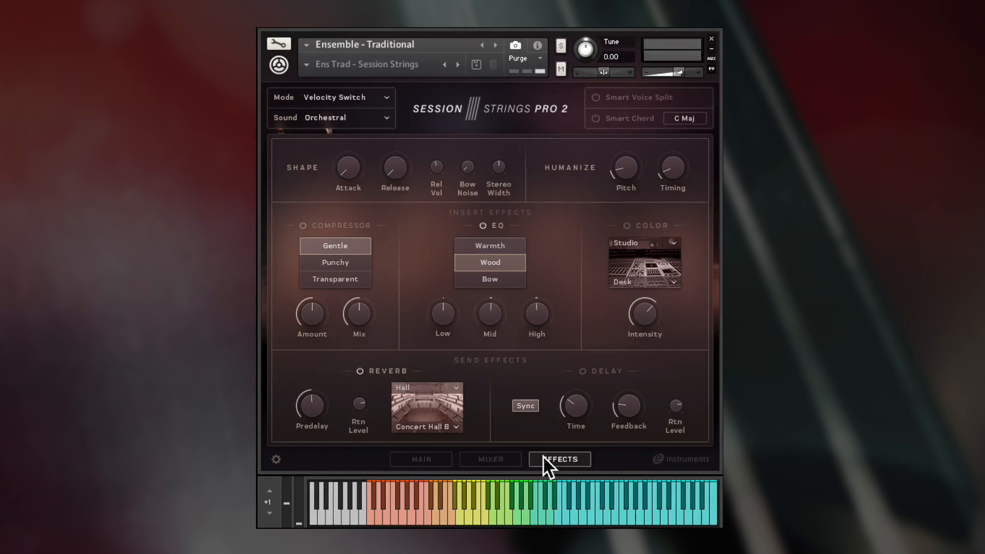
mouse_move(420, 459)
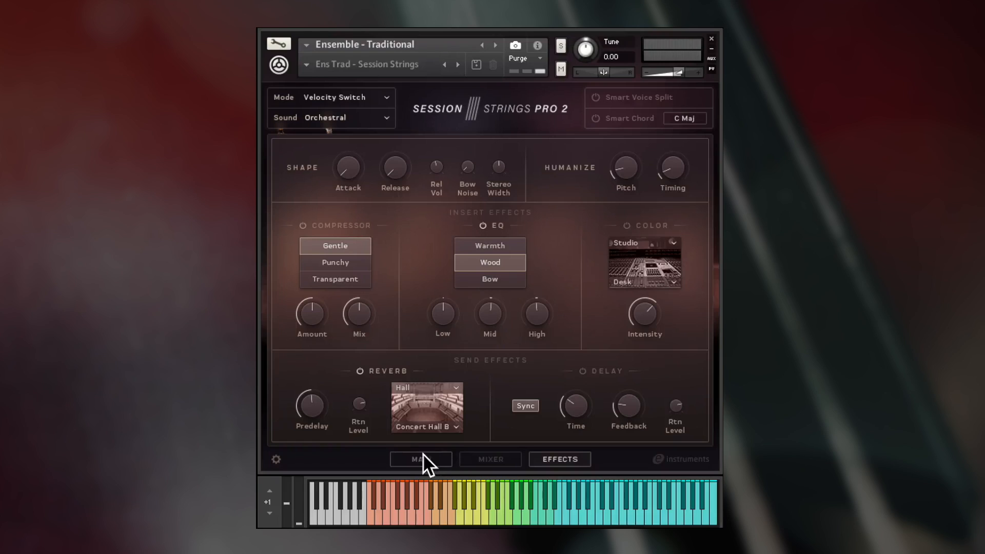
click(420, 460)
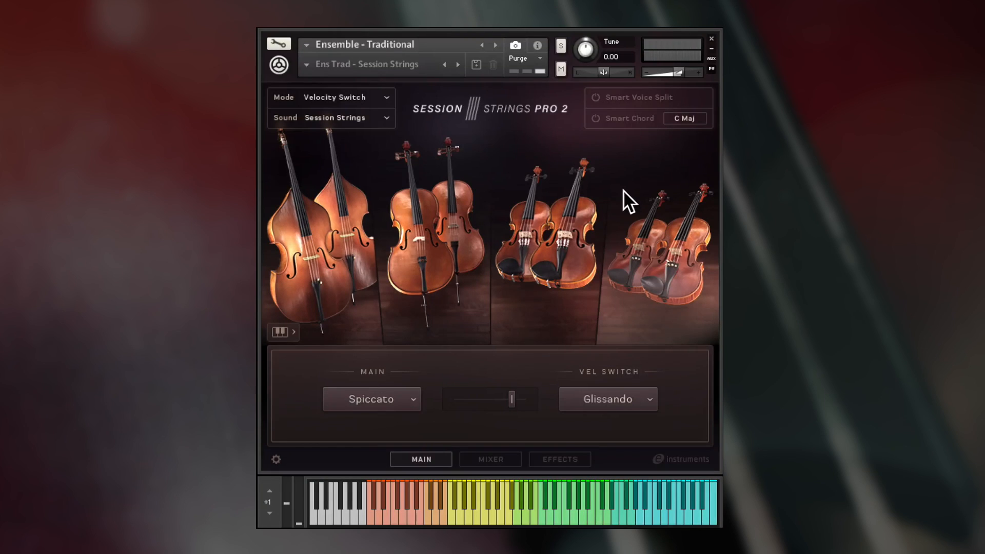
mouse_move(489, 460)
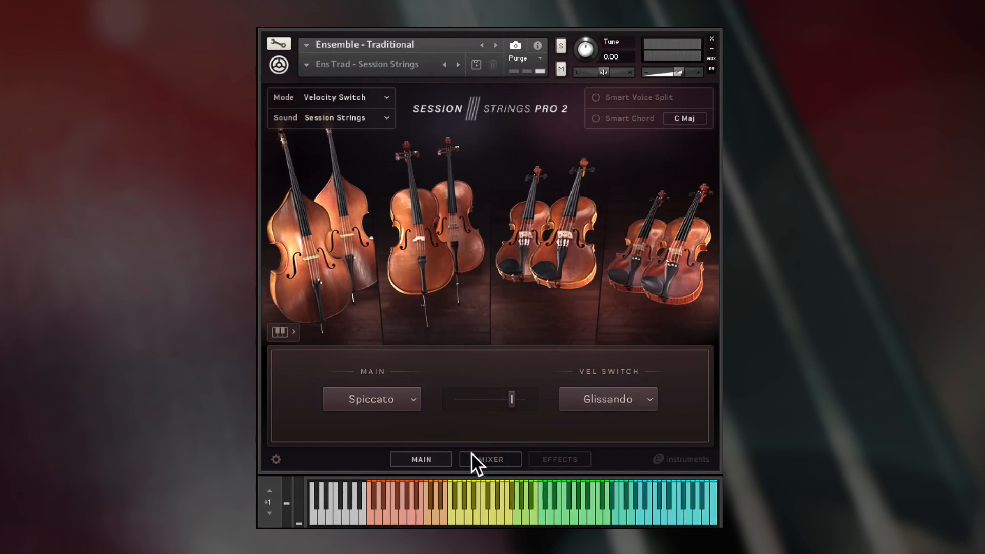
click(490, 459)
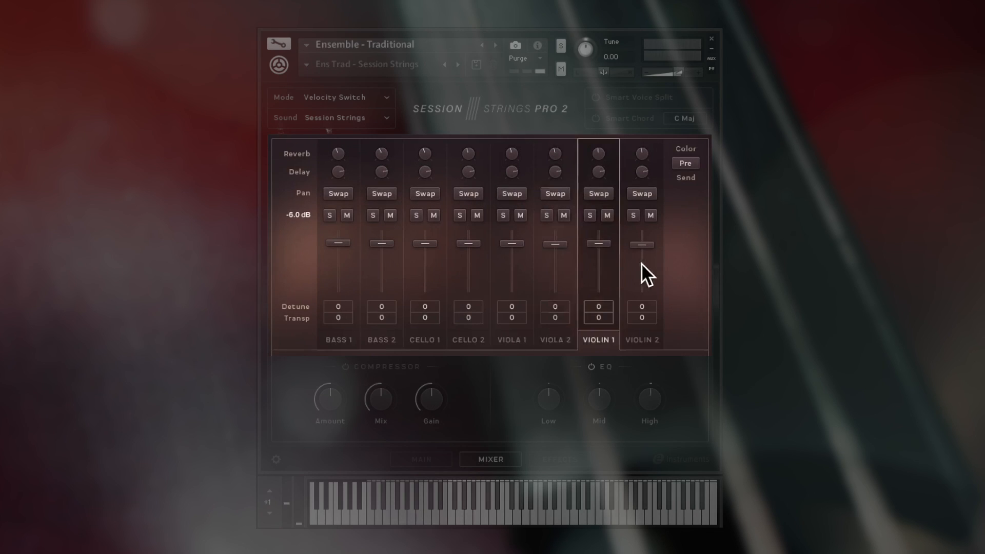
click(641, 339)
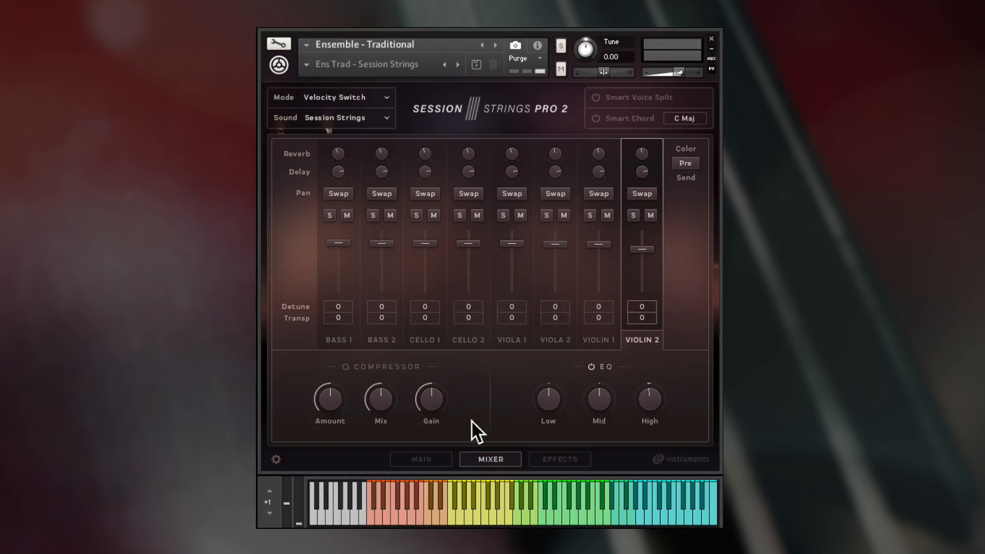
click(420, 458)
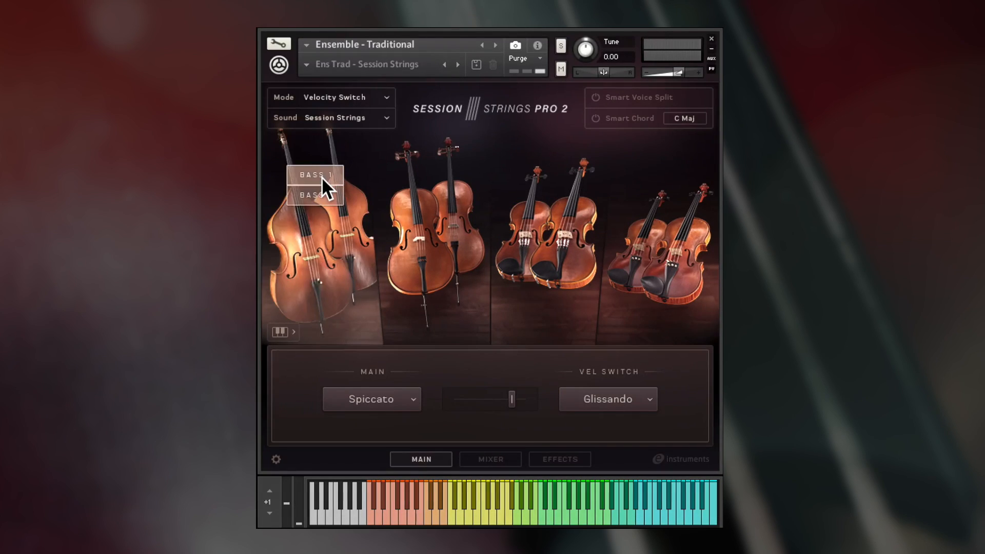
- Expand the keyboard strip showing bass, cello, viola and violin key zones
click(280, 332)
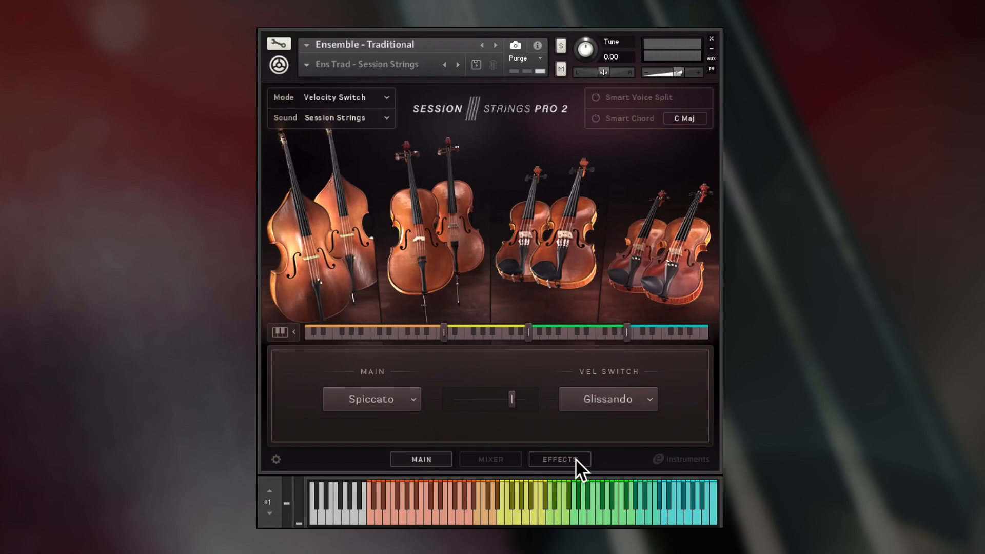
- On the Effects page, browse Color effect categories and pick a model
click(558, 459)
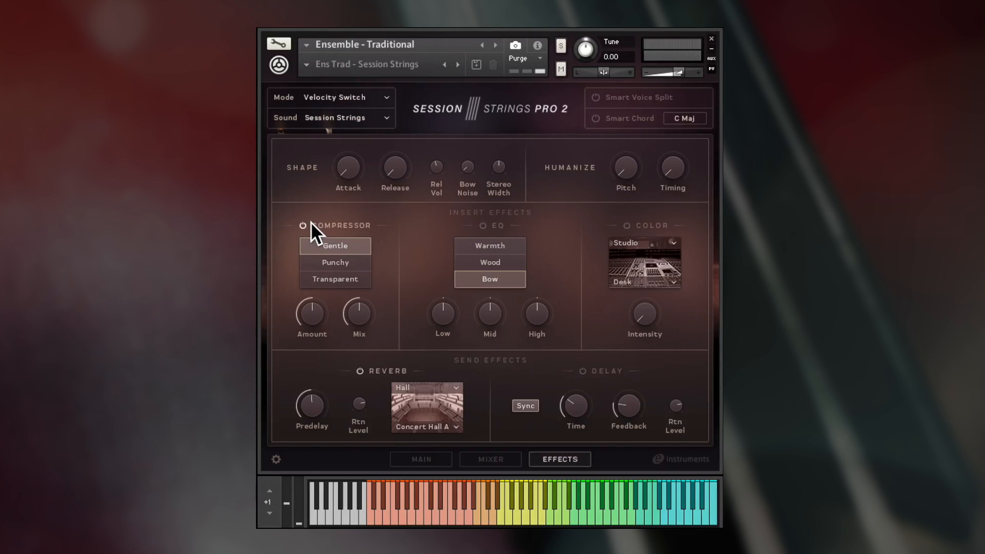
mouse_move(640, 237)
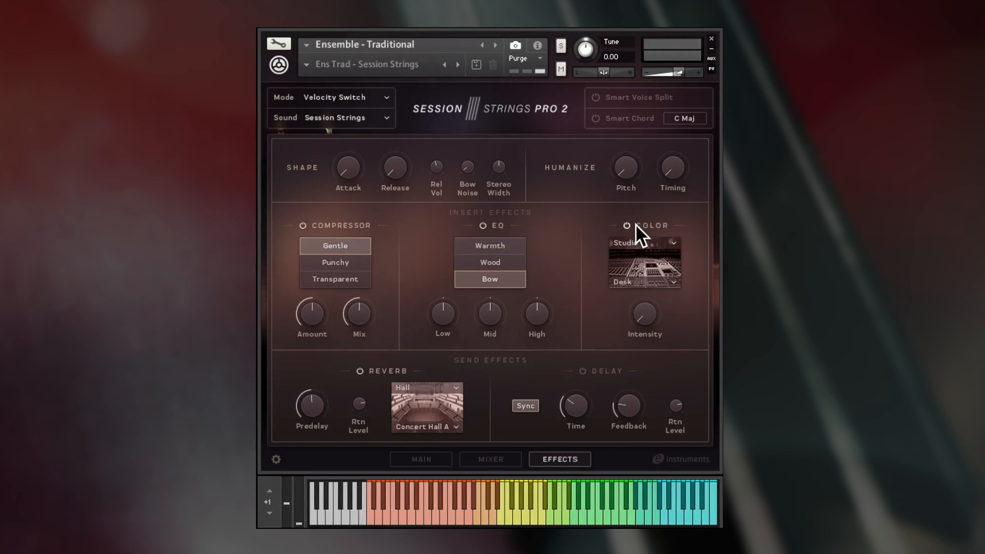
click(673, 244)
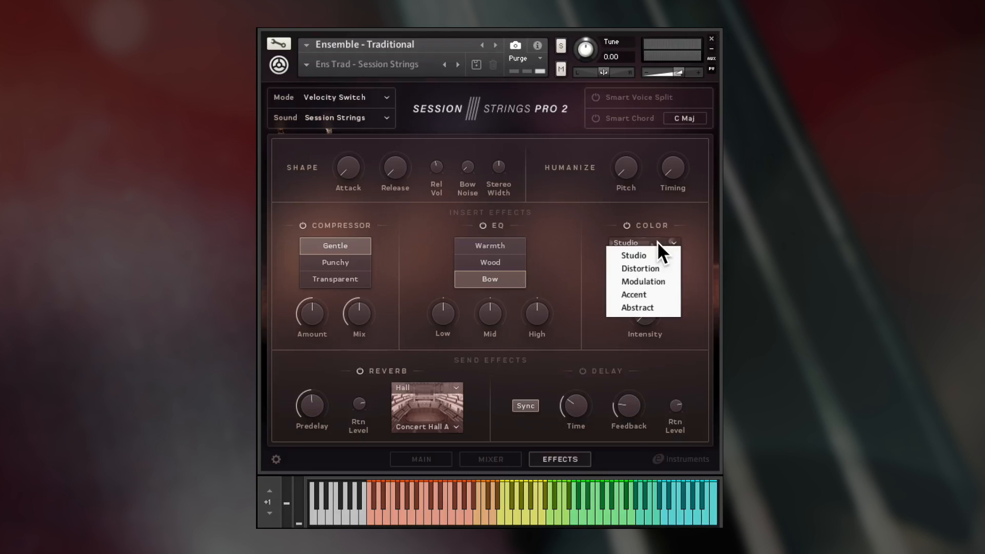
click(635, 256)
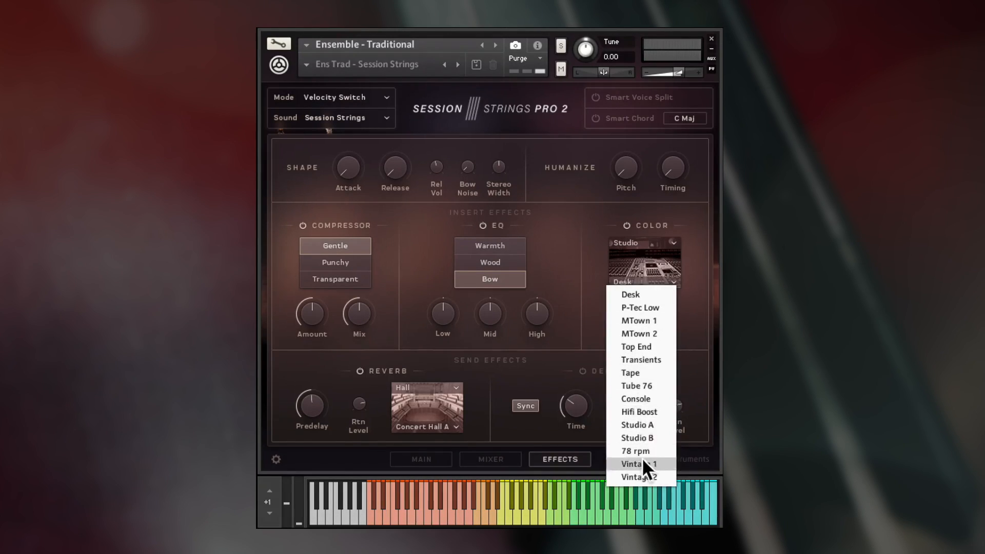
click(630, 373)
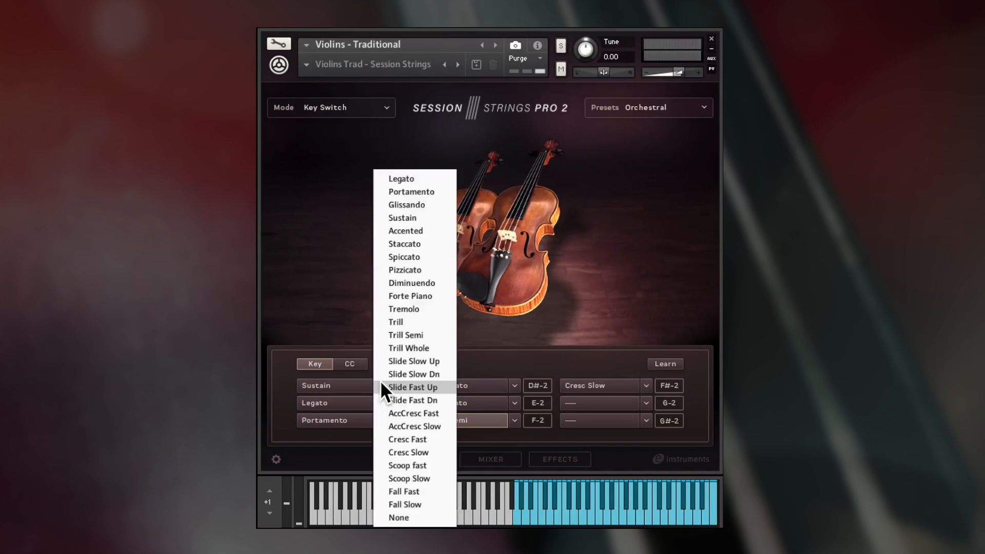
mouse_move(418, 374)
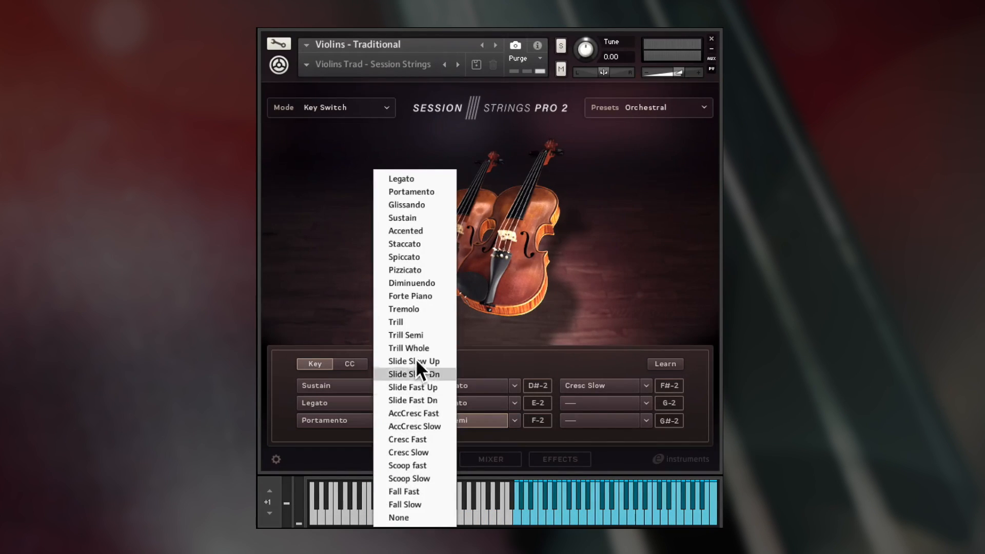
mouse_move(420, 335)
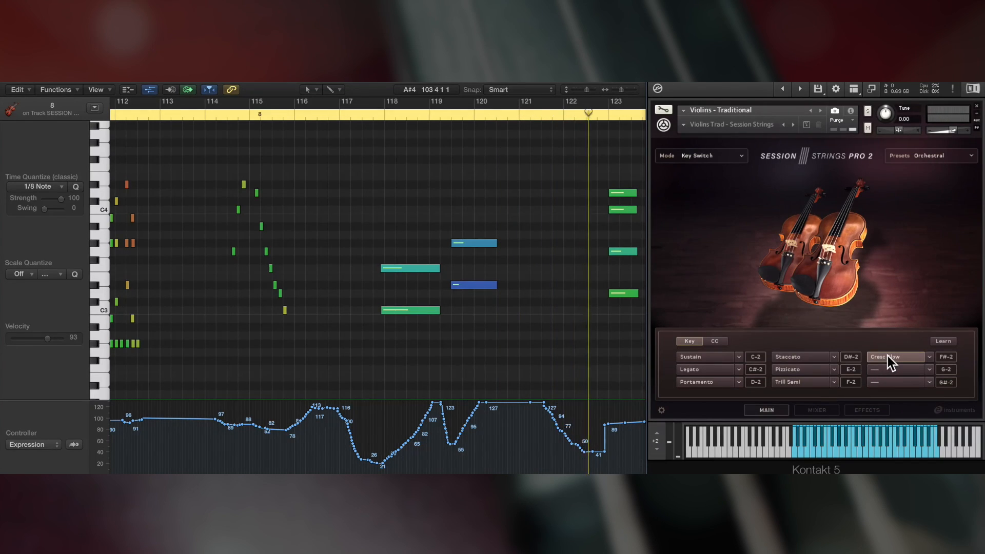
- Scroll right to view the Velocity Switch page with Staccato and Spiccato
scroll(right, 3)
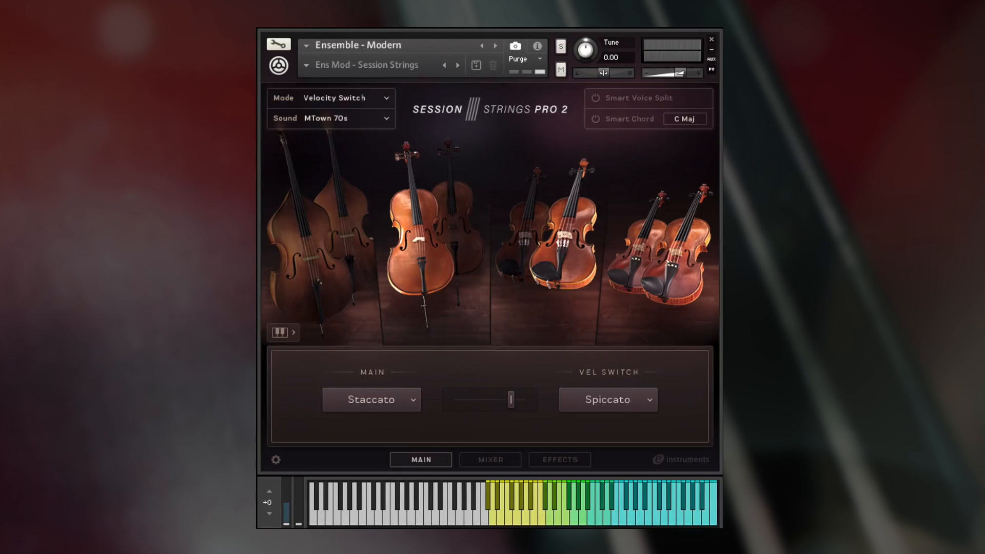
mouse_move(509, 192)
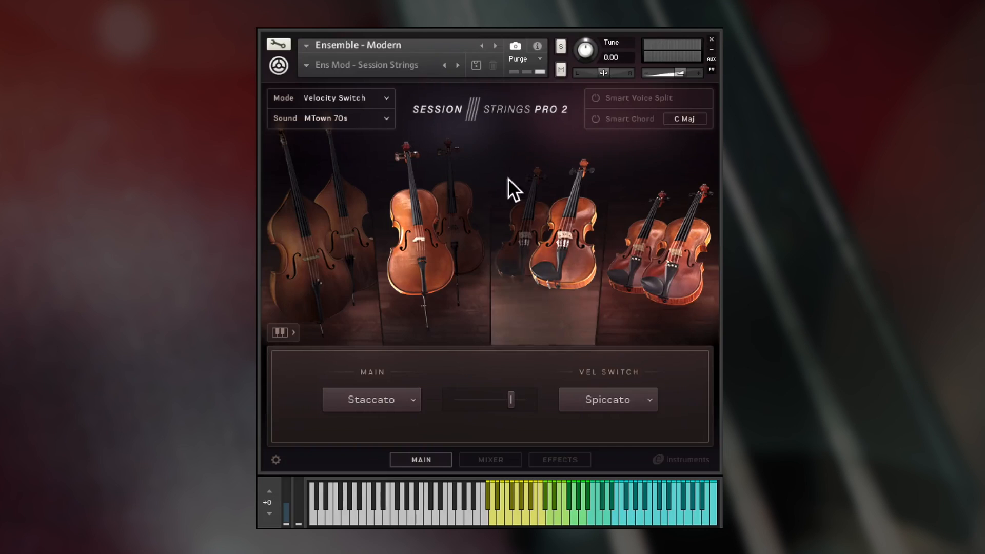
- Inspect Key Switch and CC articulation slots, then switch Mode back to Velocity Switch
click(334, 98)
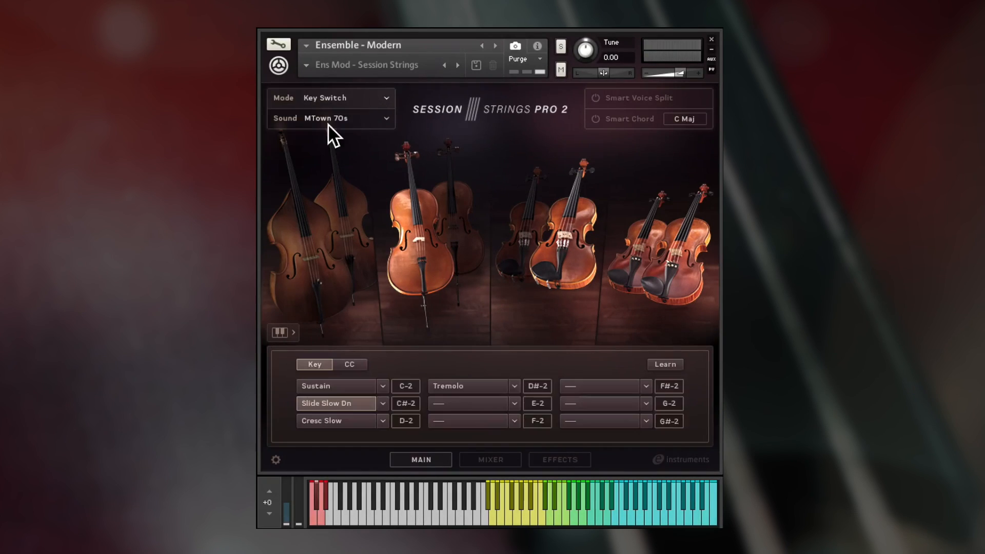
click(339, 404)
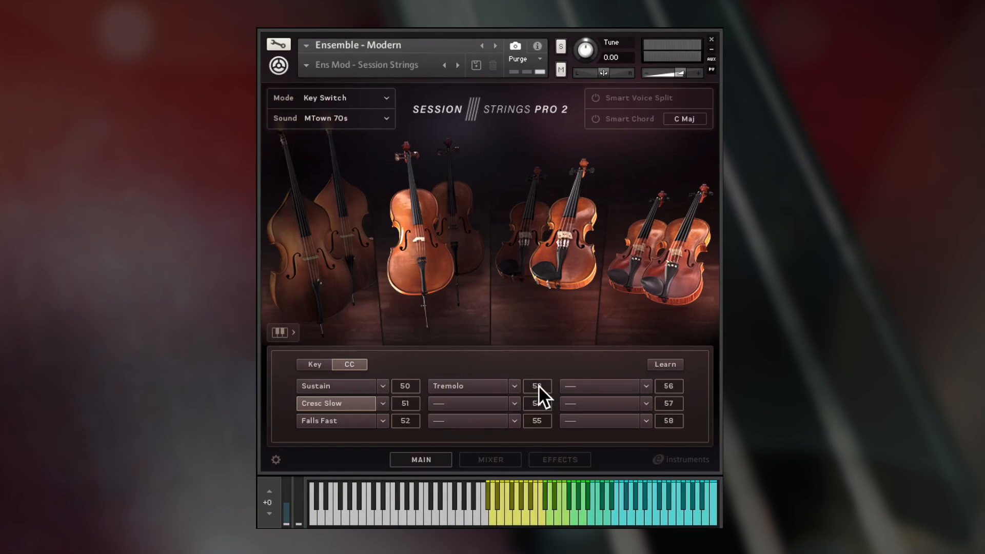
click(515, 386)
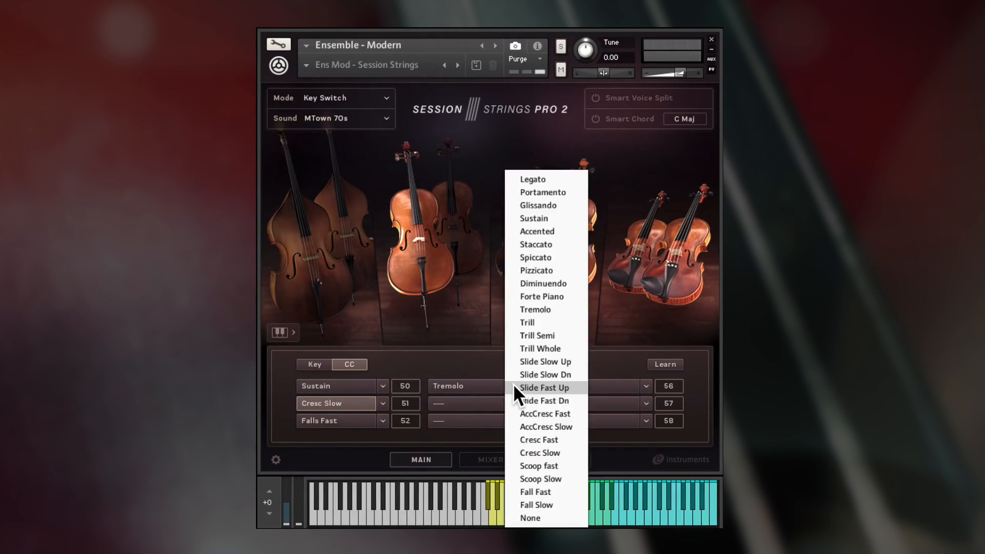
mouse_move(544, 362)
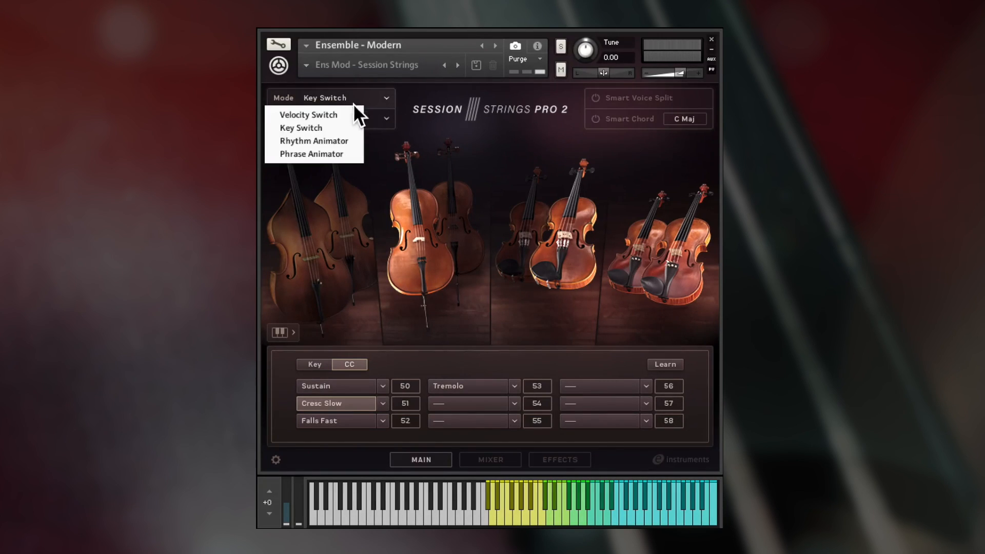
click(307, 114)
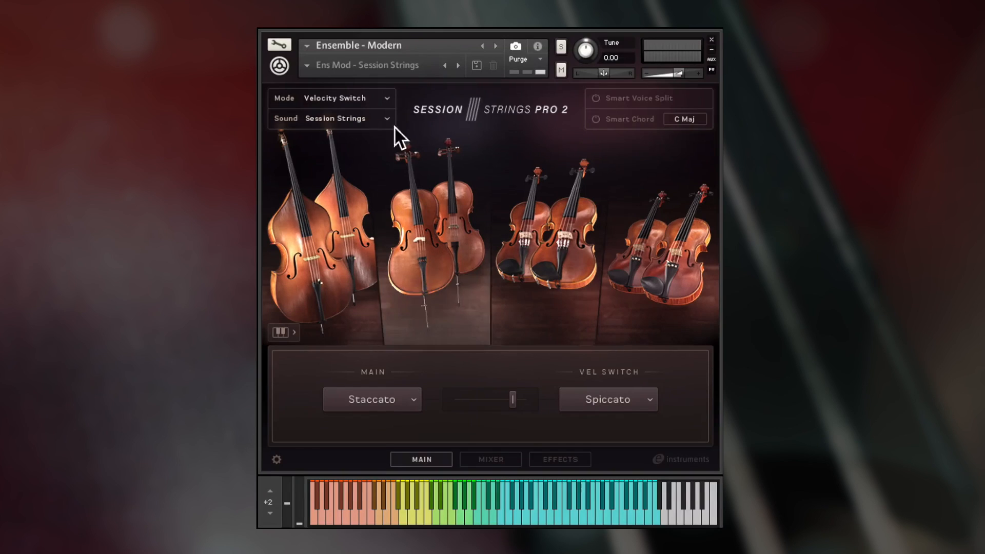
click(331, 98)
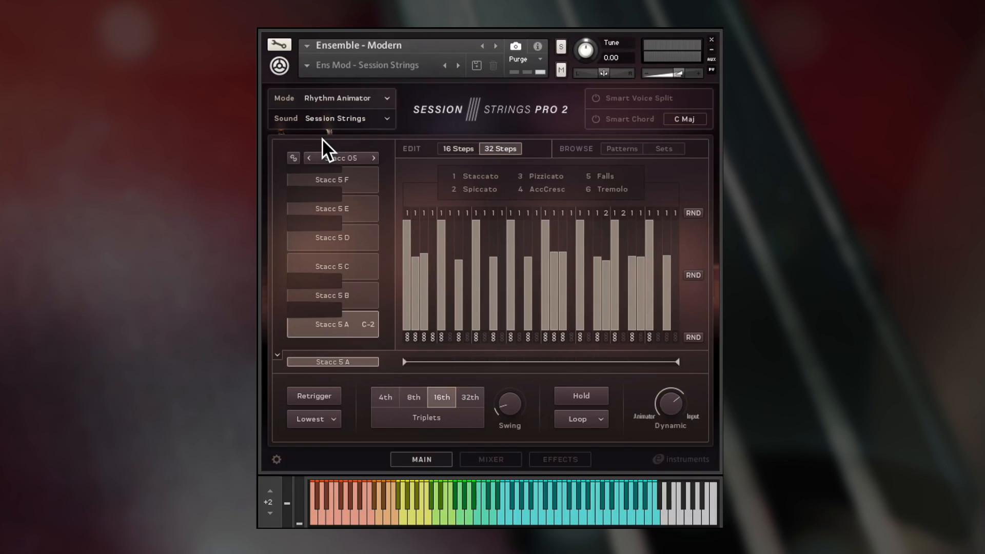
mouse_move(410, 174)
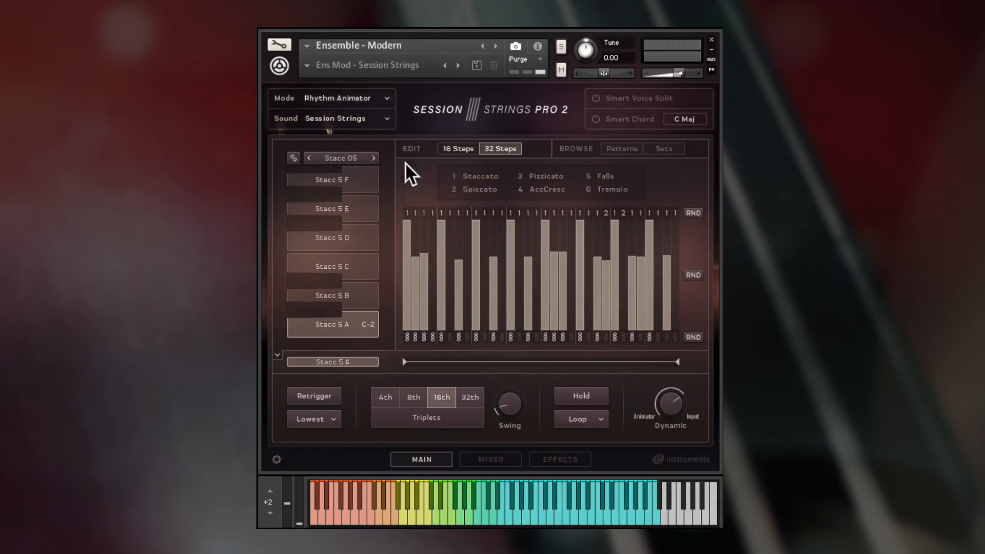
- Browse Rhythm Animator patterns, then open the Sets list of Combi and Pizz sets
click(621, 149)
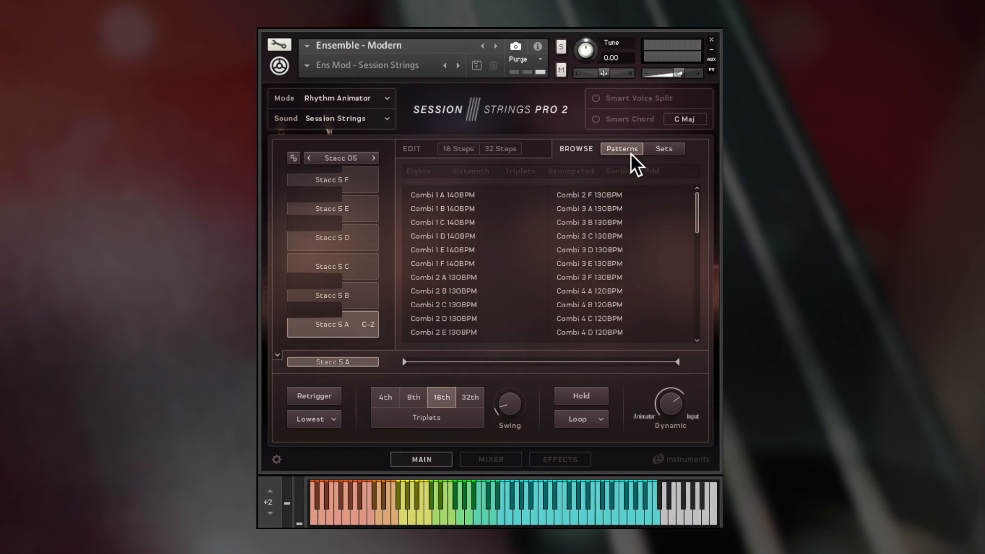
click(663, 151)
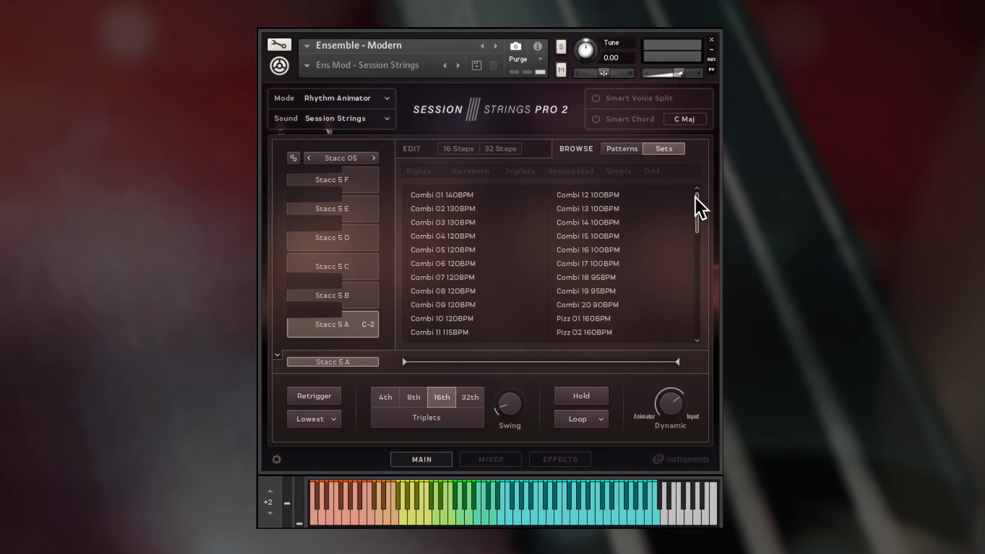
mouse_move(421, 151)
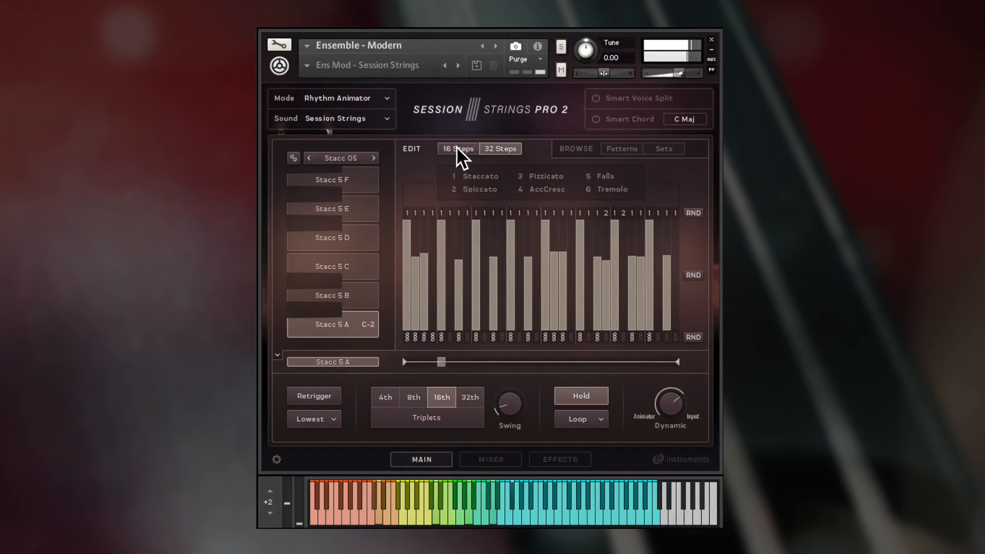
- Edit a Combi 19 step, trigger two variations, and change note order from Lowest to Up
click(499, 149)
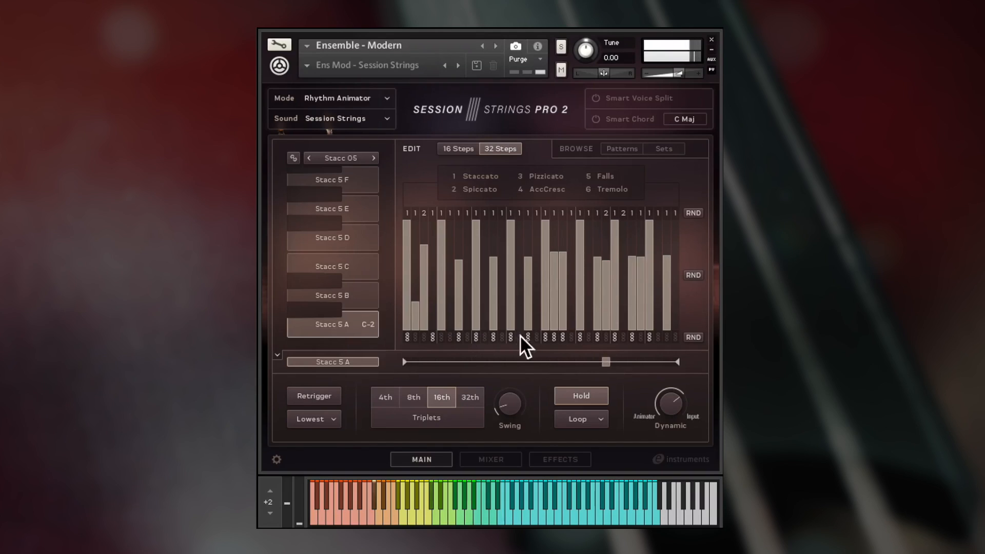
click(692, 338)
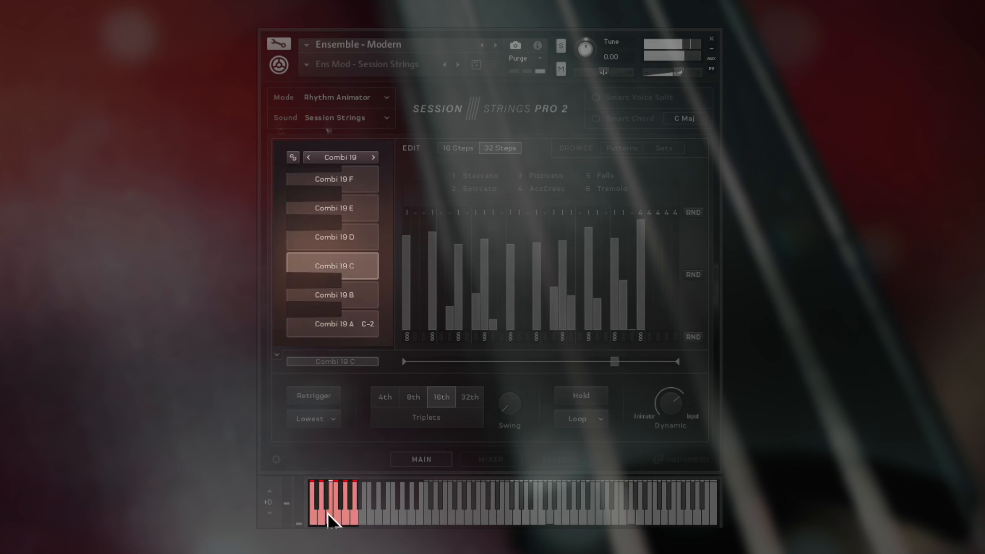
click(333, 237)
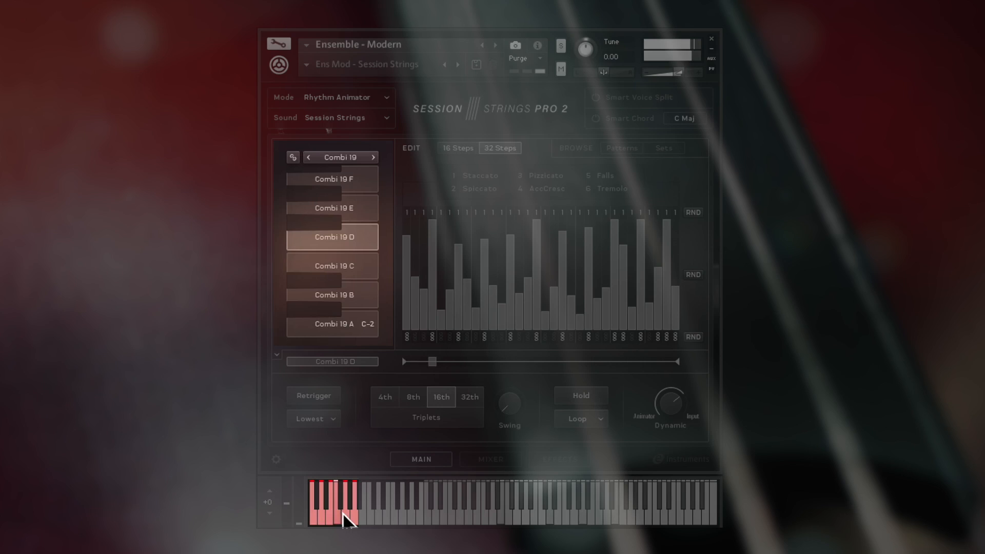
click(331, 325)
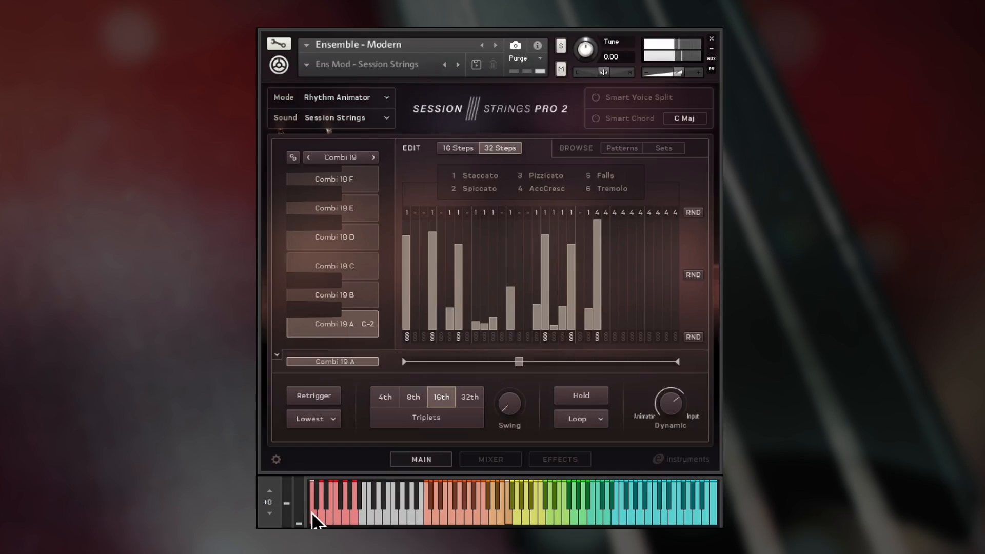
click(313, 418)
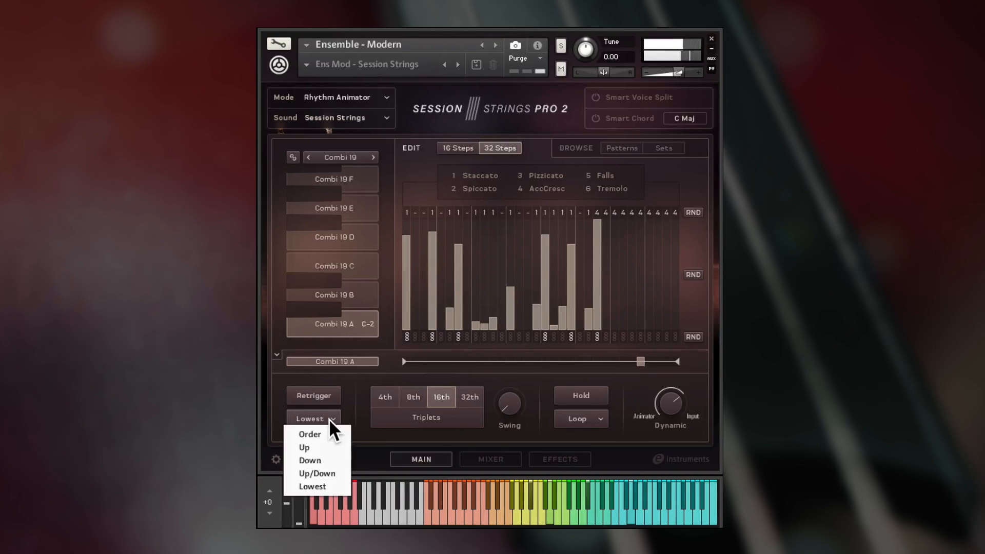
click(309, 447)
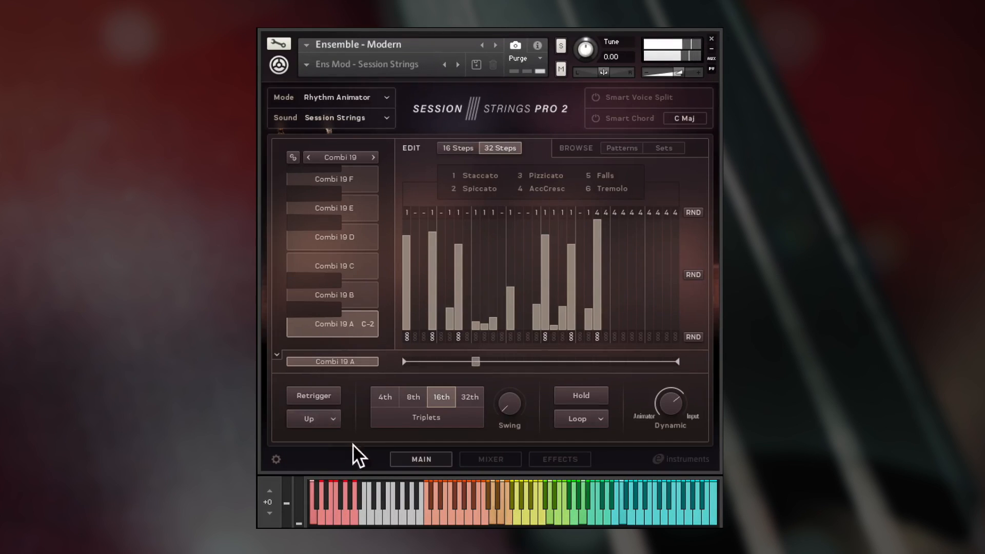
mouse_move(506, 361)
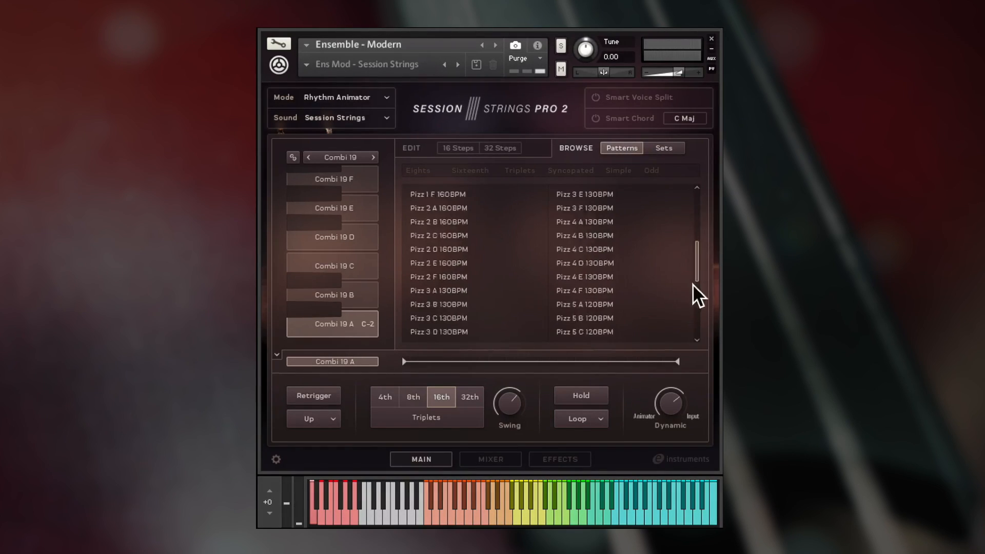
- Filter rhythm patterns by Simple and Sixteenth, then load the Ensemble - Traditional patch
click(619, 170)
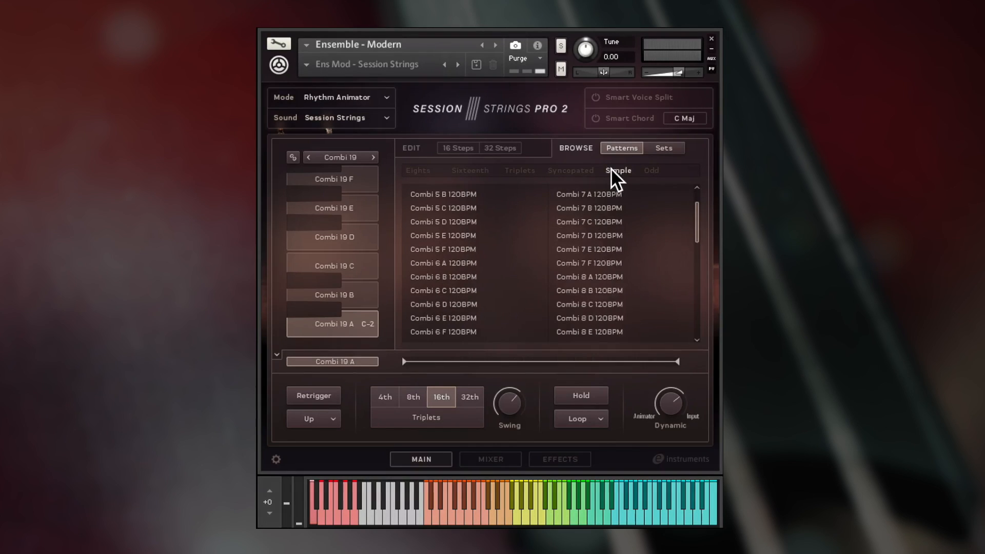
click(470, 170)
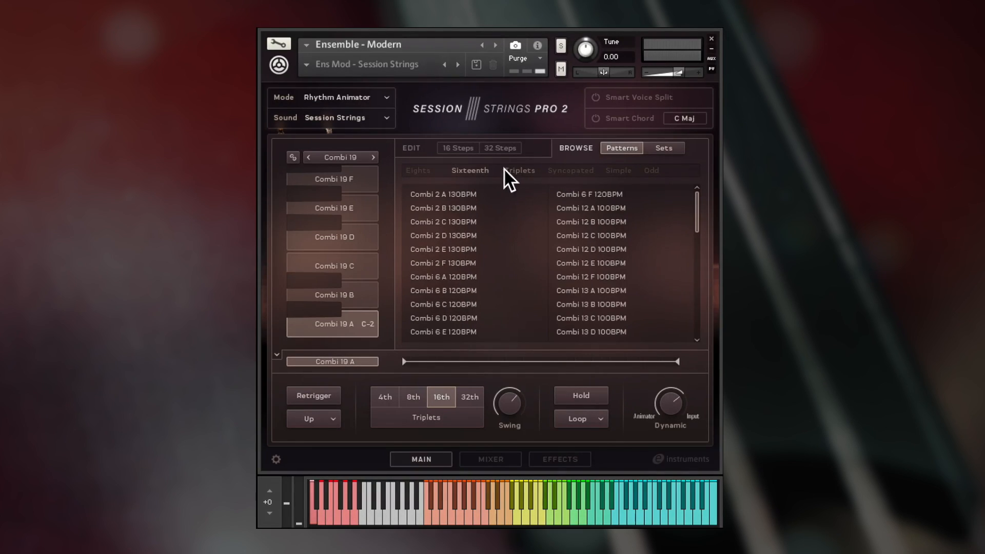
click(663, 148)
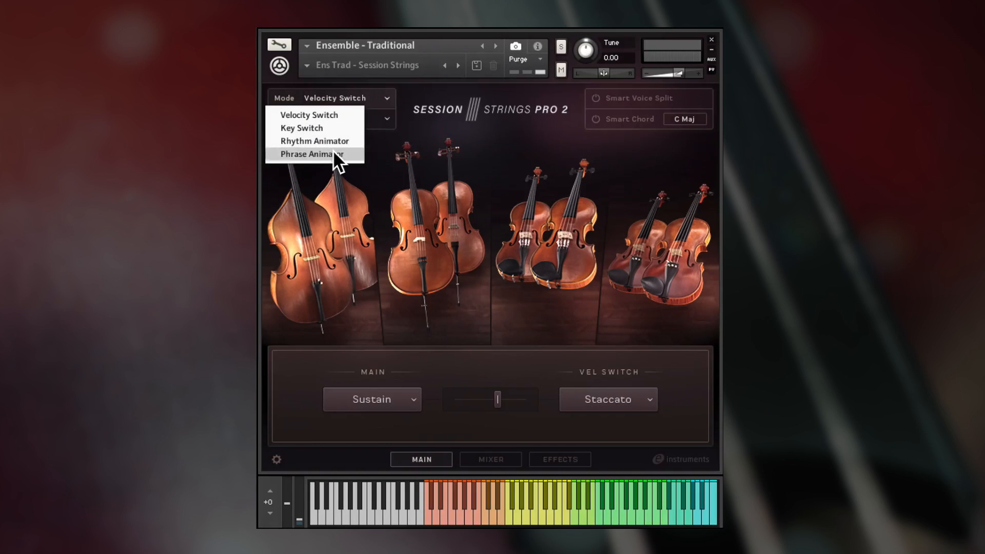
- Put Ensemble - Traditional into Phrase Animator mode and scroll the phrase list toward Glass
click(312, 154)
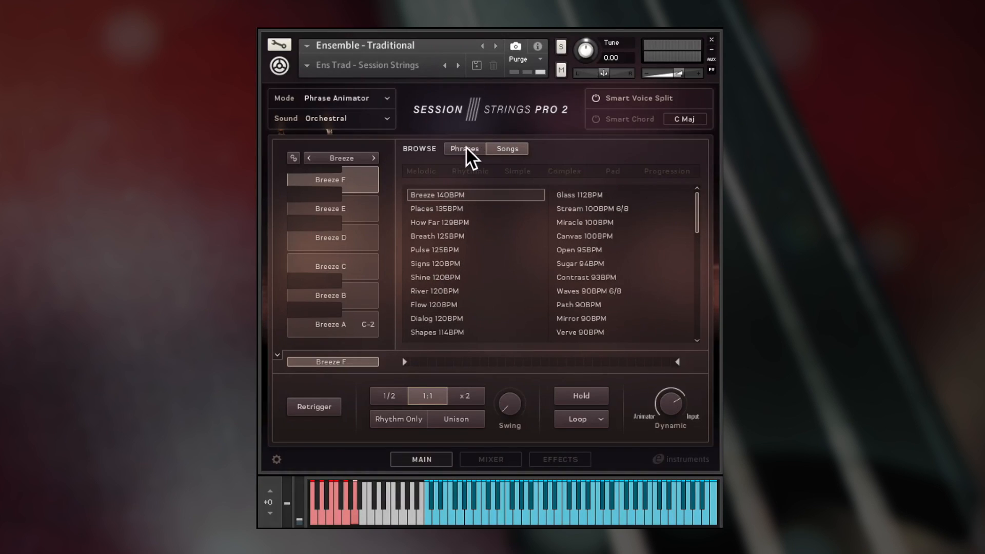
scroll(down, 3)
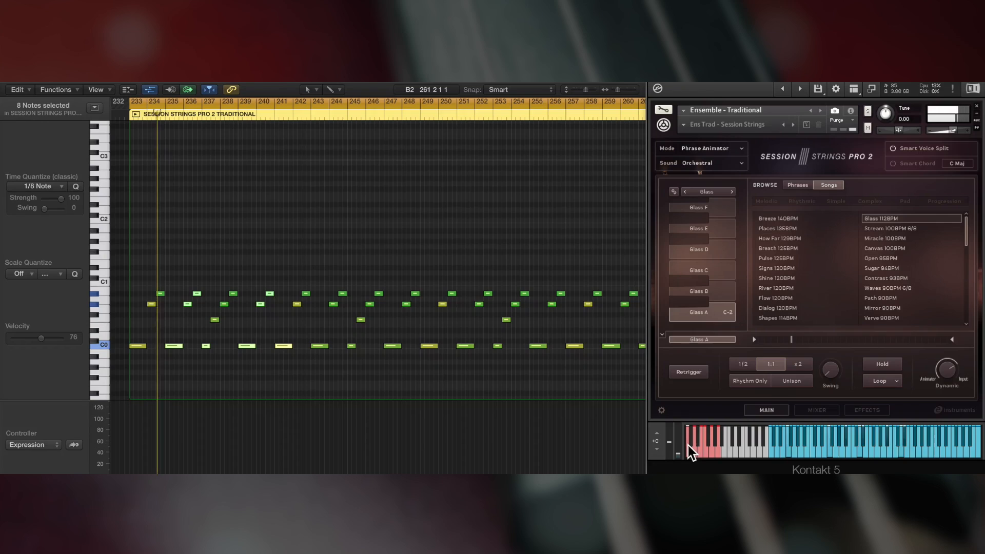
- Audition the Glass phrase variations, switching through Glass E, Glass F and others
click(698, 291)
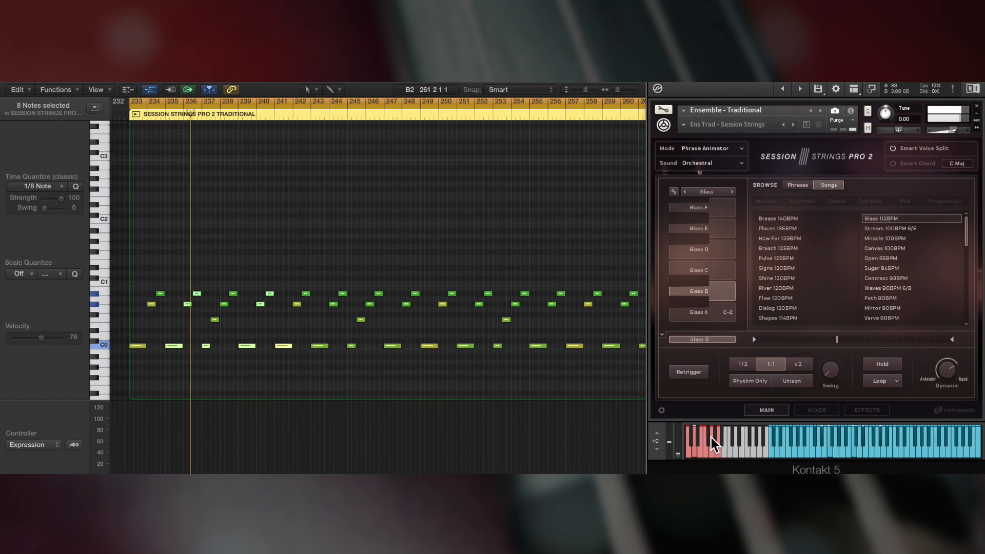
click(698, 228)
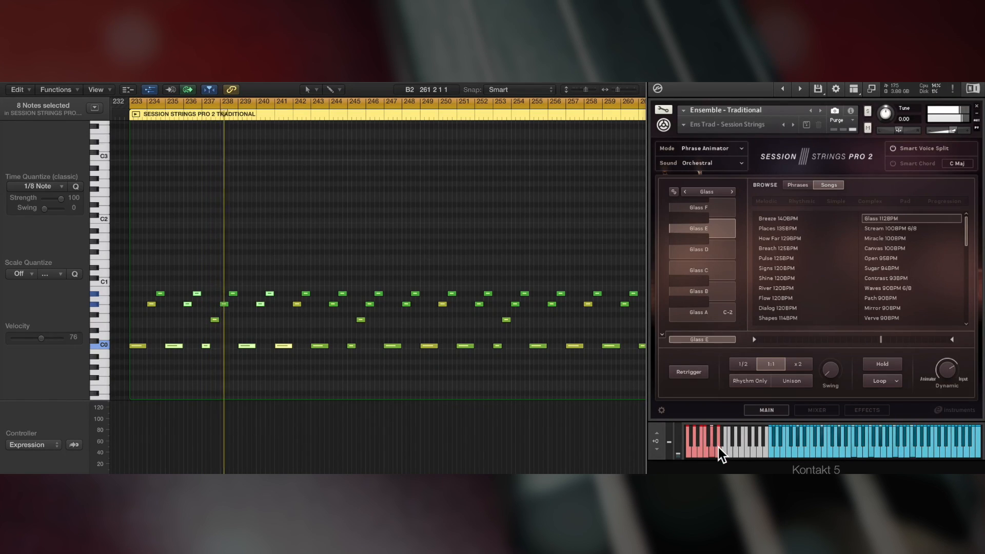
click(697, 207)
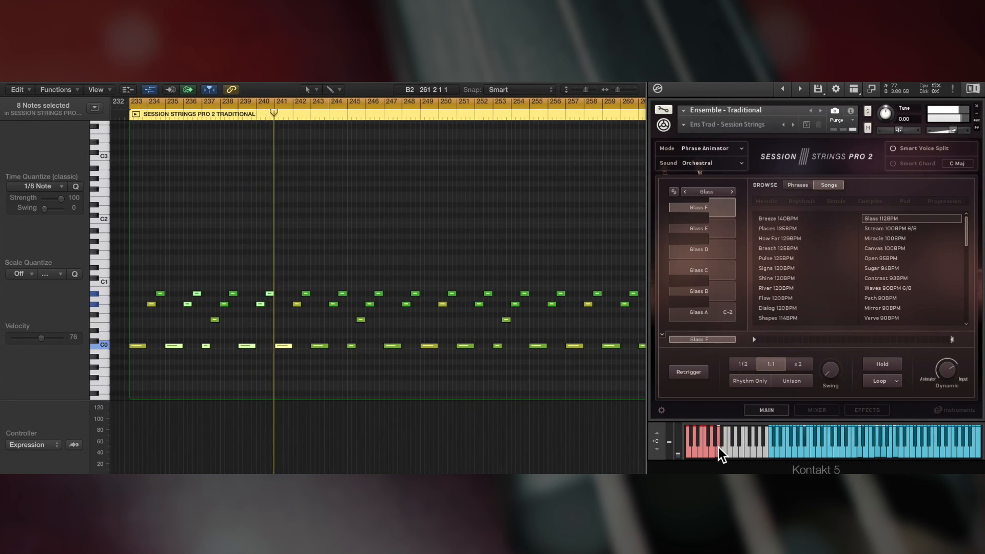
click(776, 288)
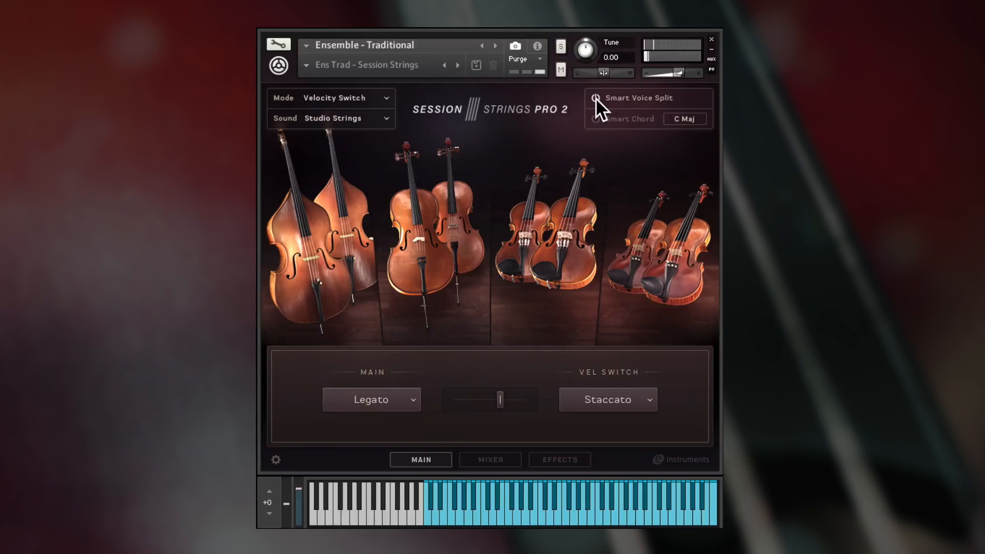
- Set Glissando as the velocity-switch articulation beside Legato
click(652, 400)
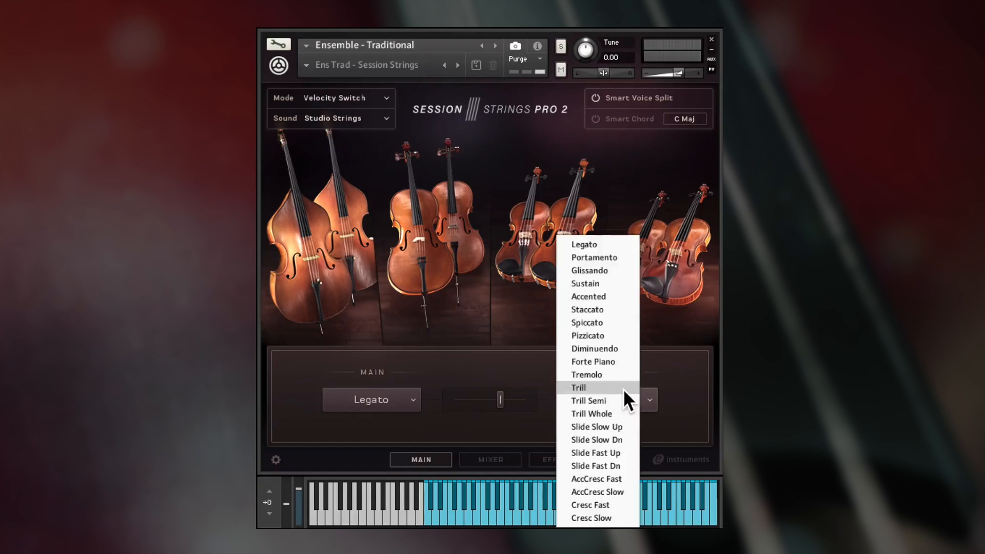
mouse_move(608, 255)
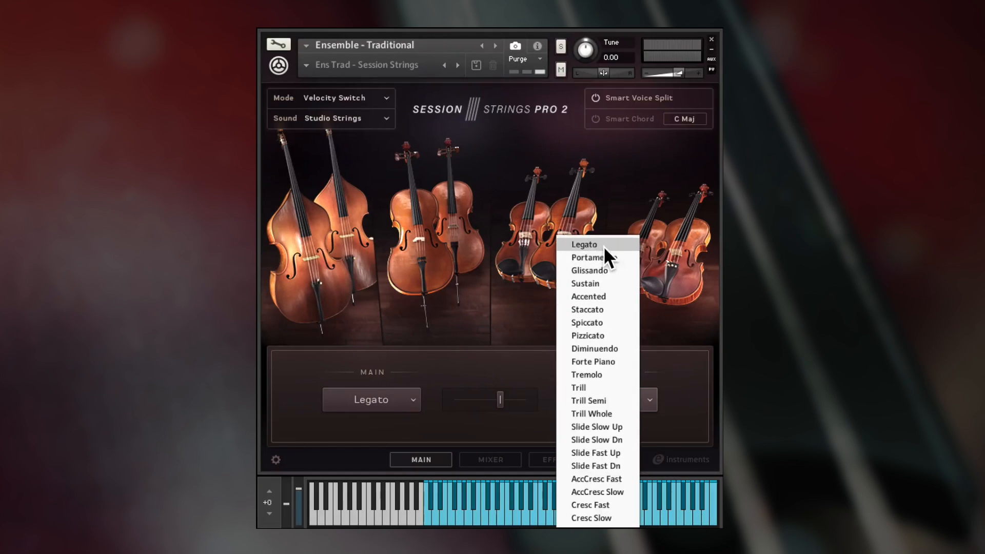
mouse_move(606, 277)
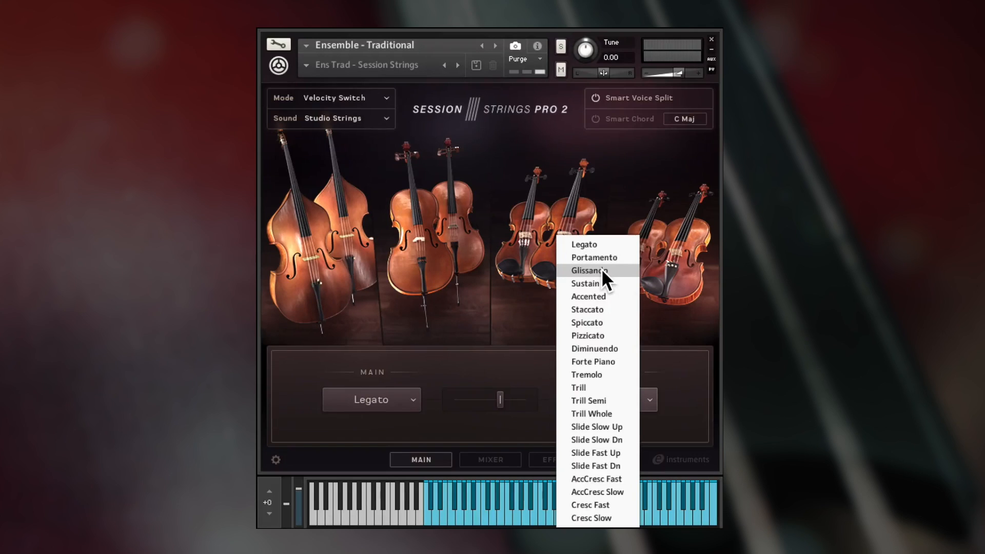
click(588, 271)
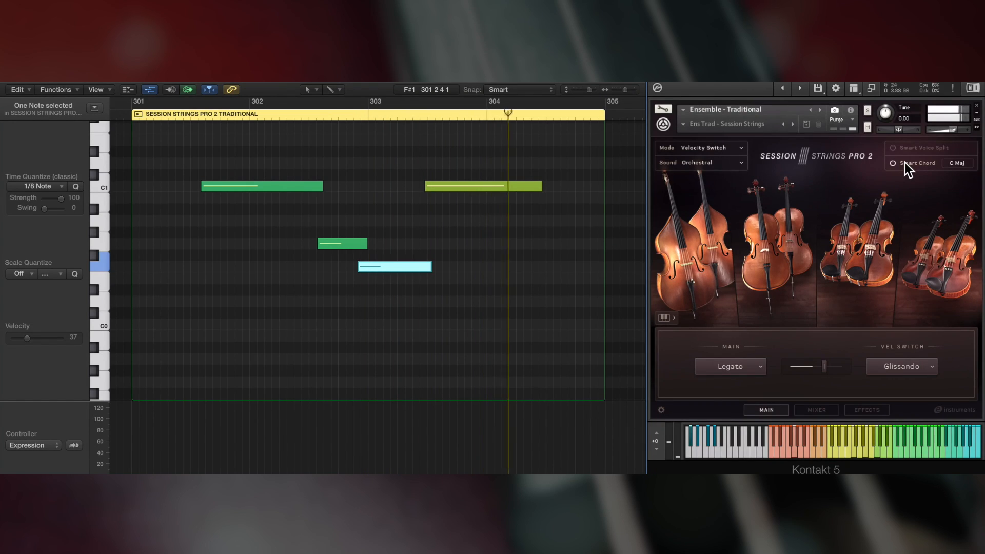
- Switch Smart Chord on and keep C as its root note
click(887, 163)
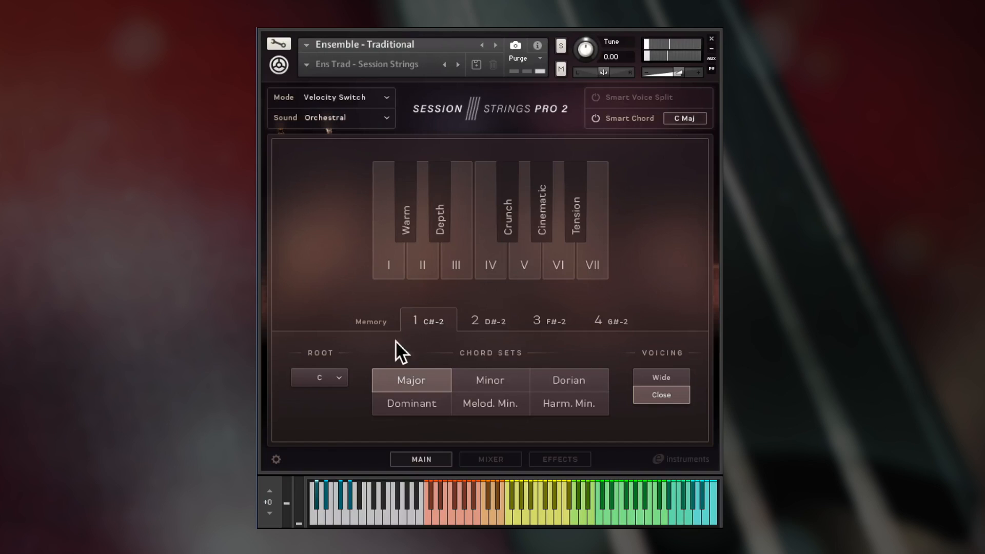
click(320, 378)
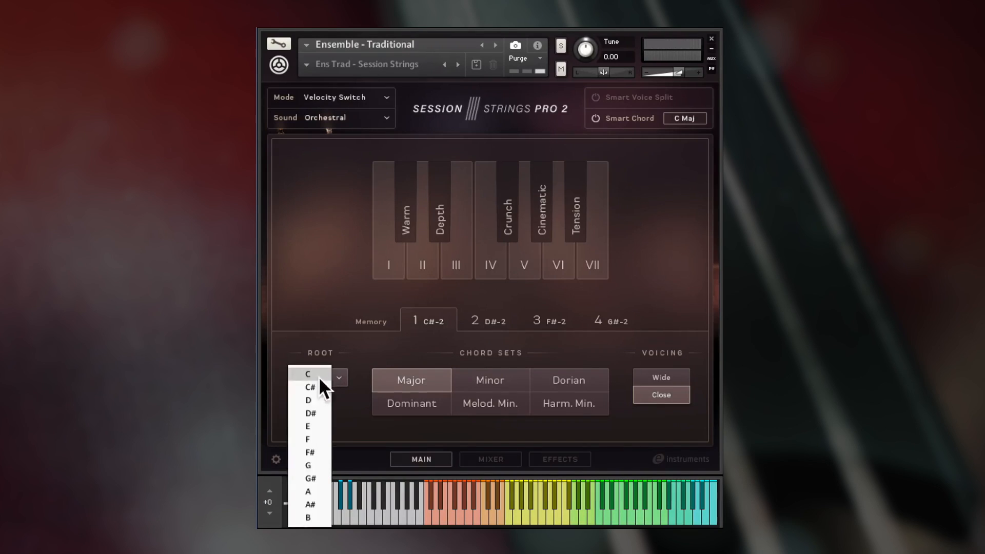
mouse_move(355, 405)
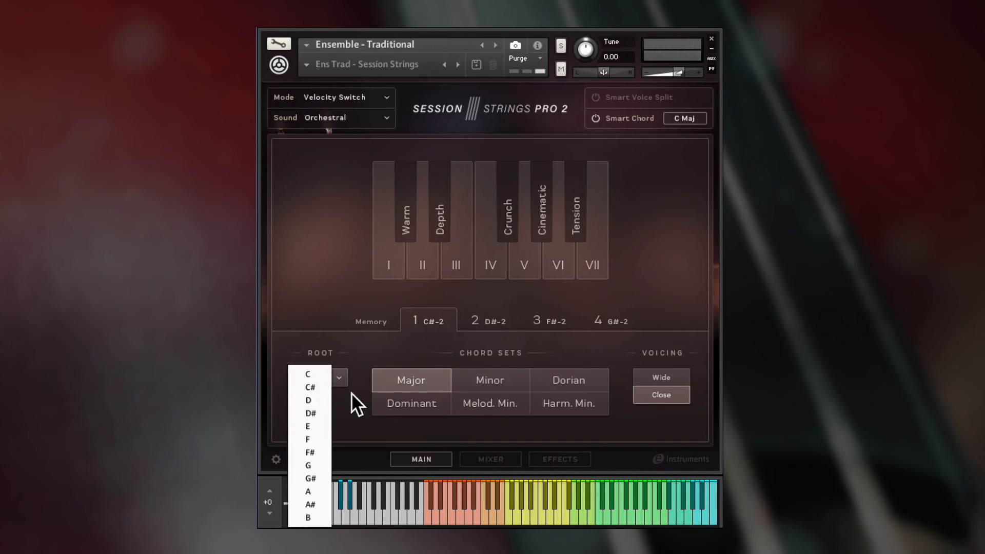
click(307, 374)
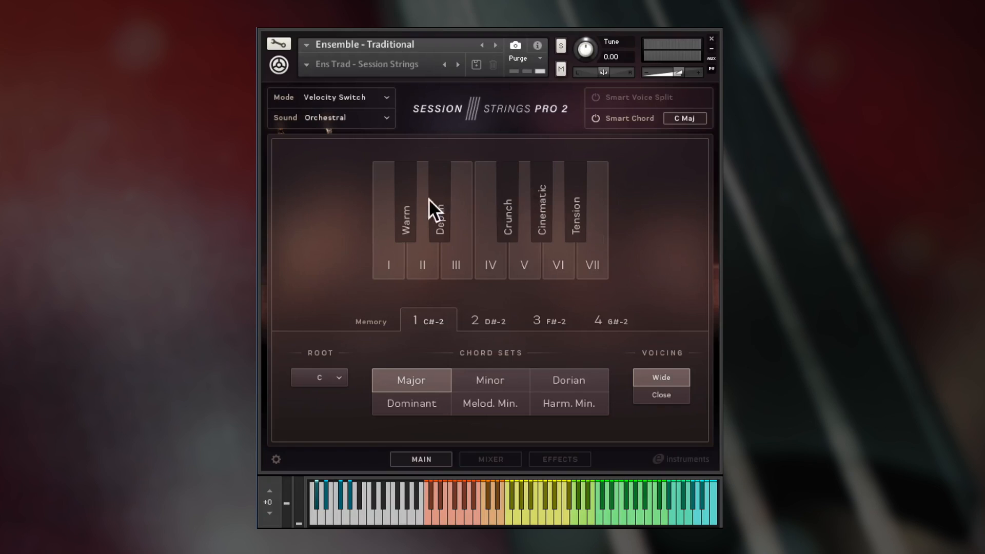
mouse_move(596, 217)
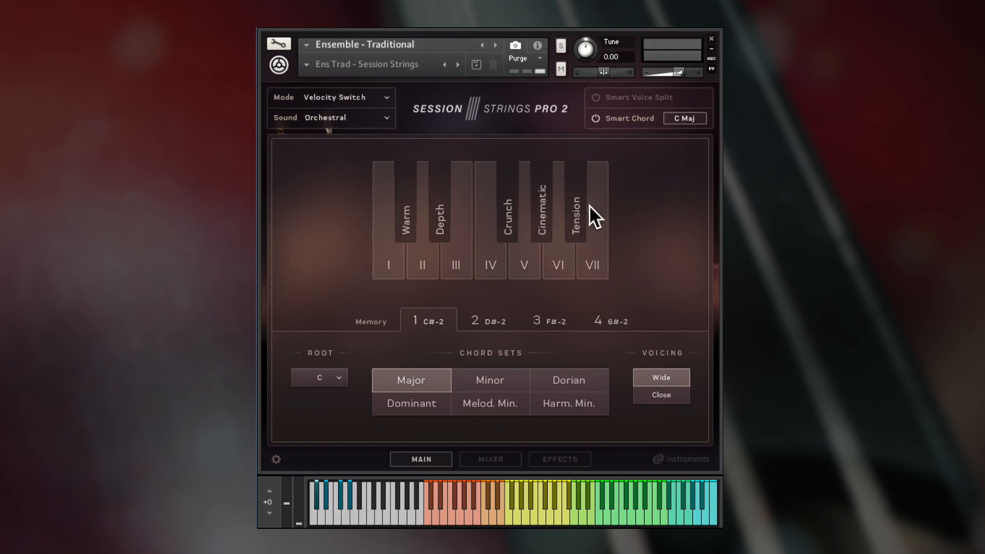
mouse_move(623, 215)
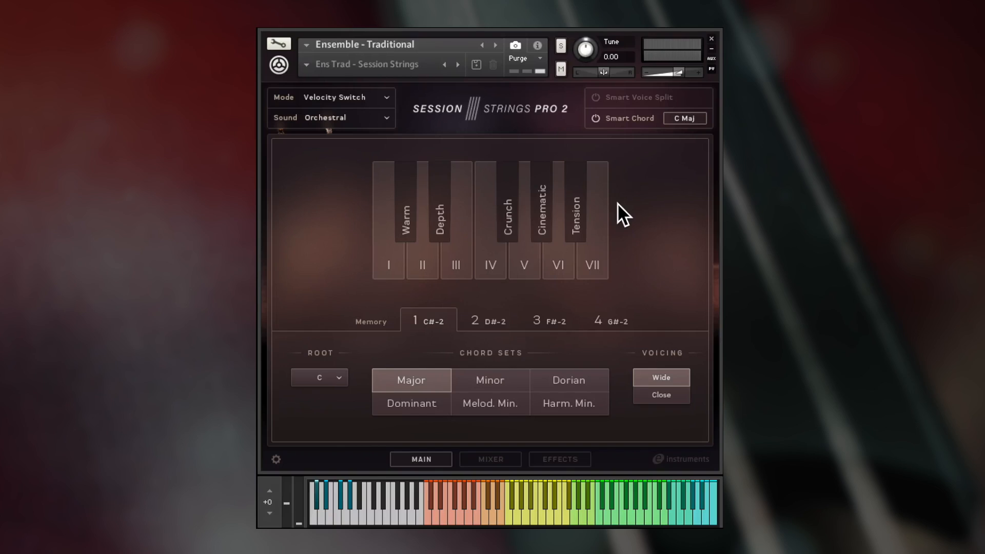
mouse_move(604, 104)
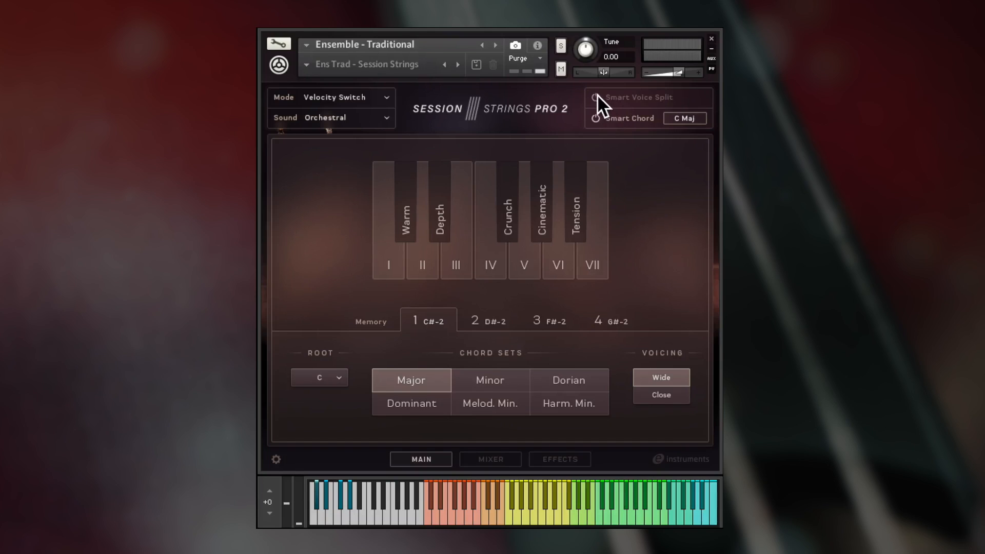
click(594, 97)
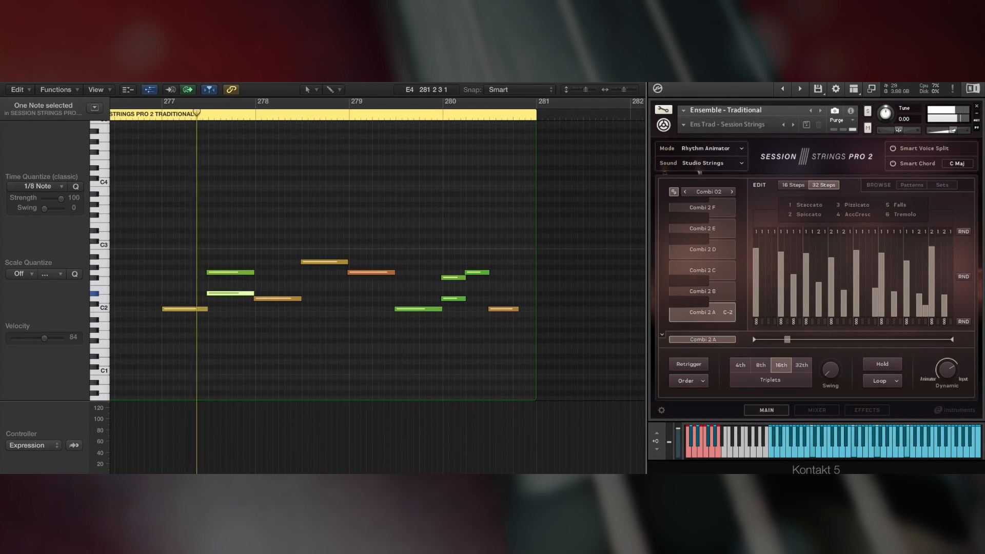
- Audition Combi 2 patterns C, A and F, then show Kontakt's instrument settings page
click(700, 269)
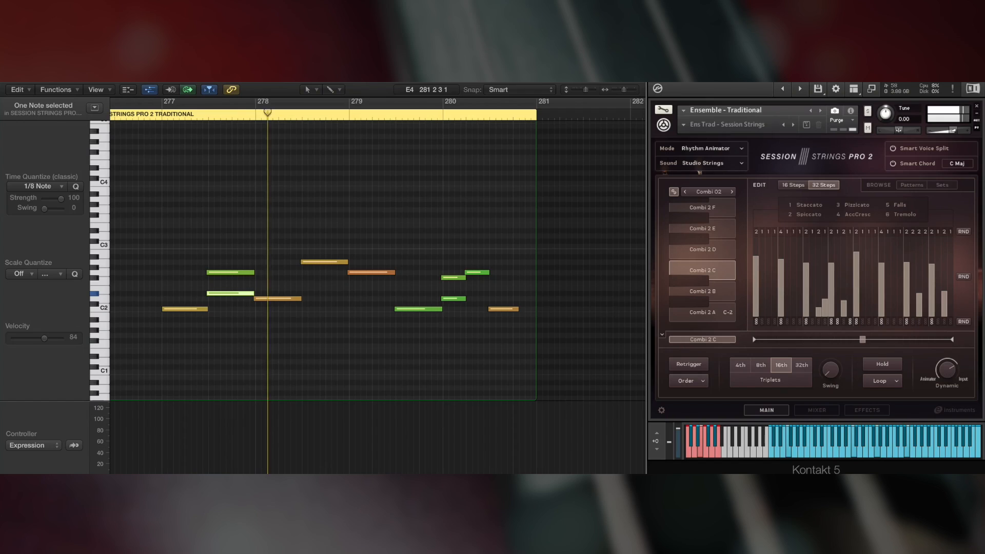
click(701, 313)
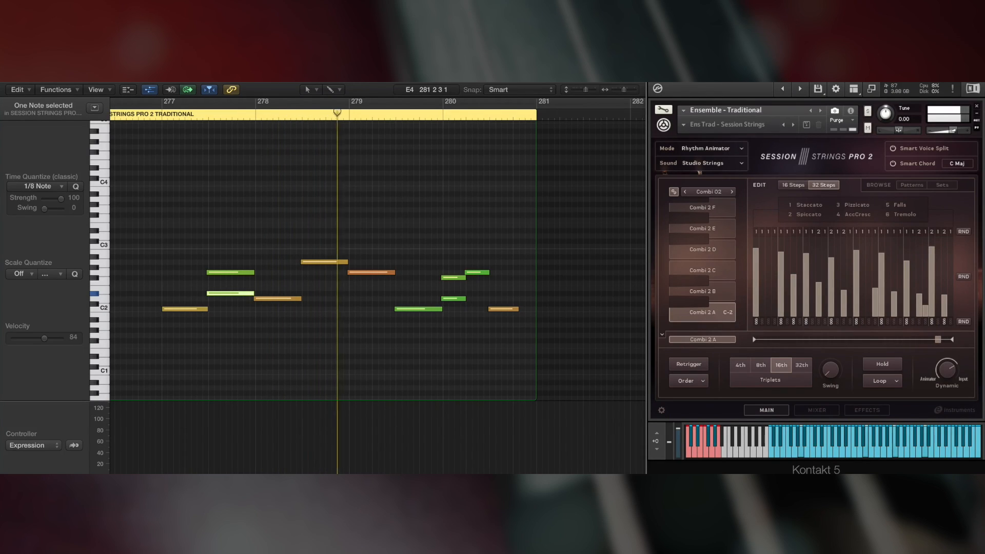
click(701, 208)
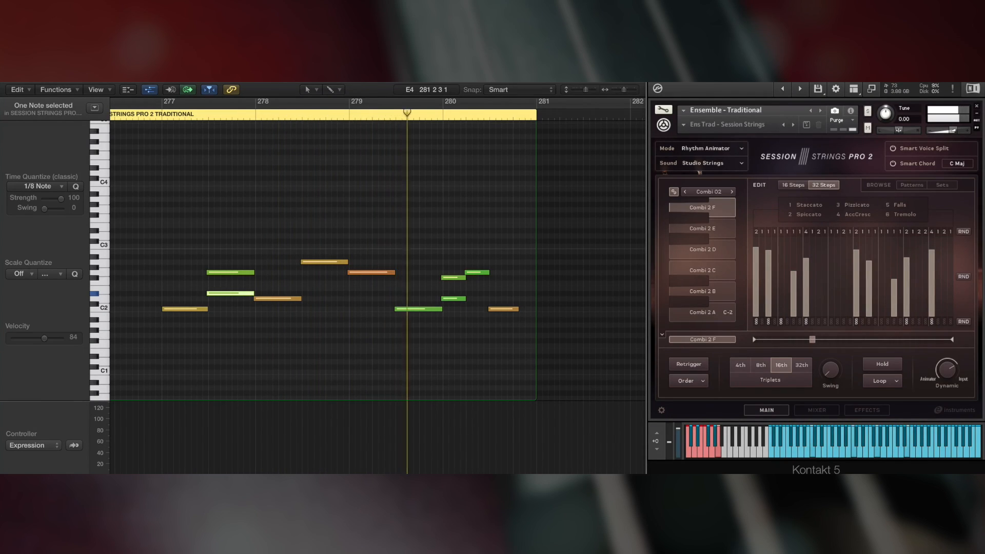
click(702, 312)
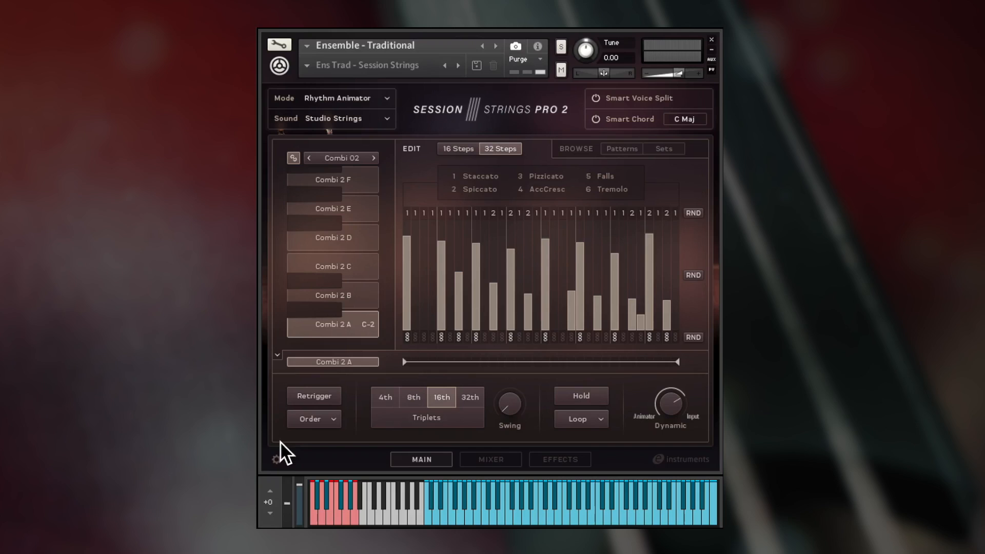
click(276, 458)
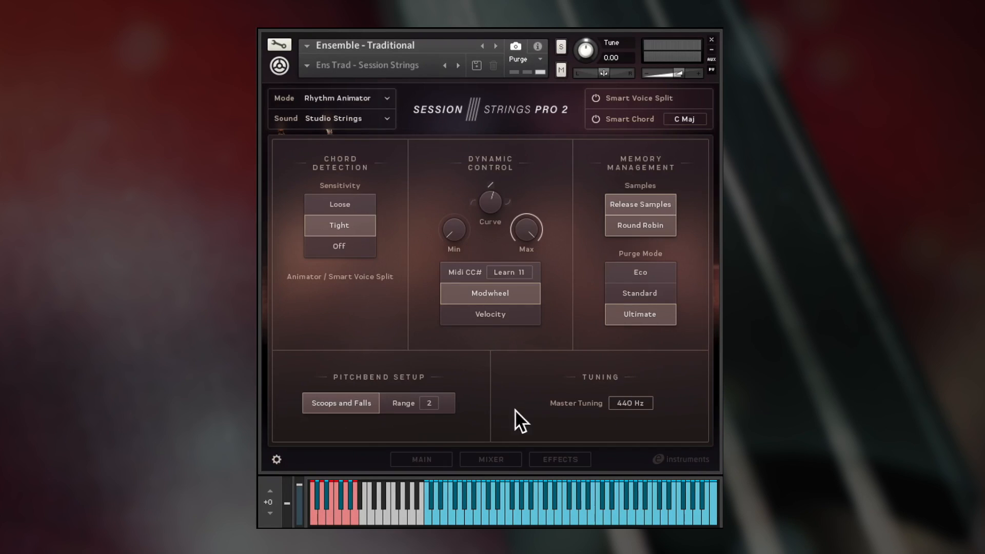
mouse_move(587, 377)
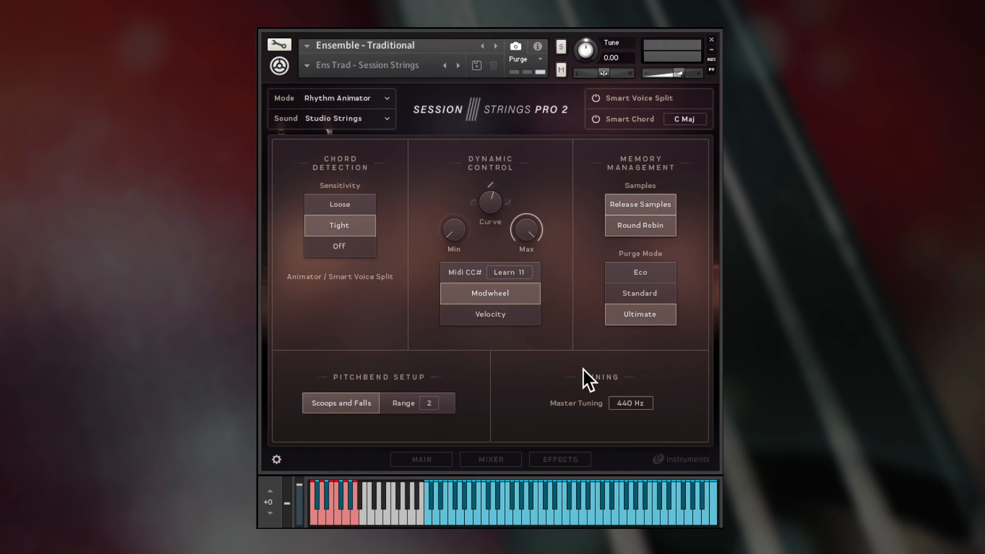